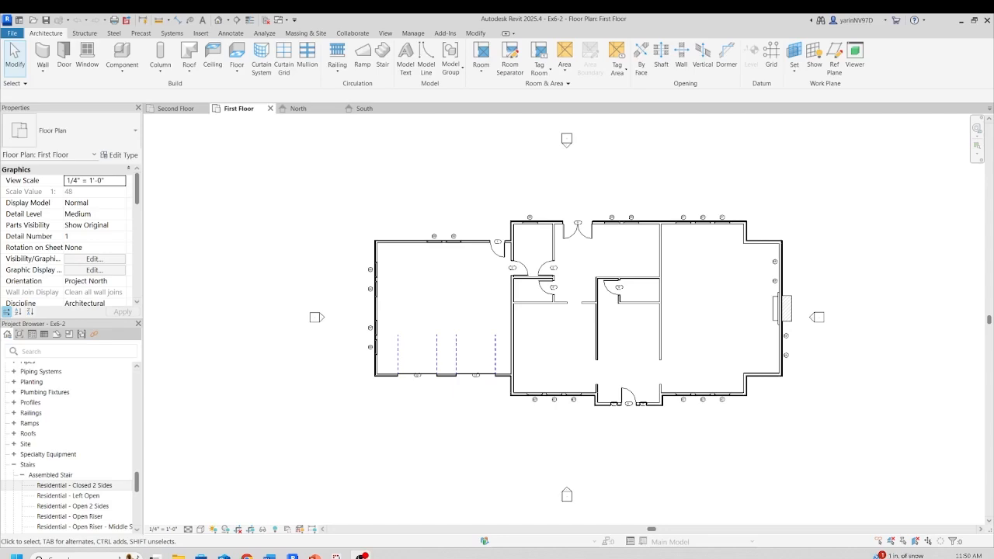
mouse_move(621, 386)
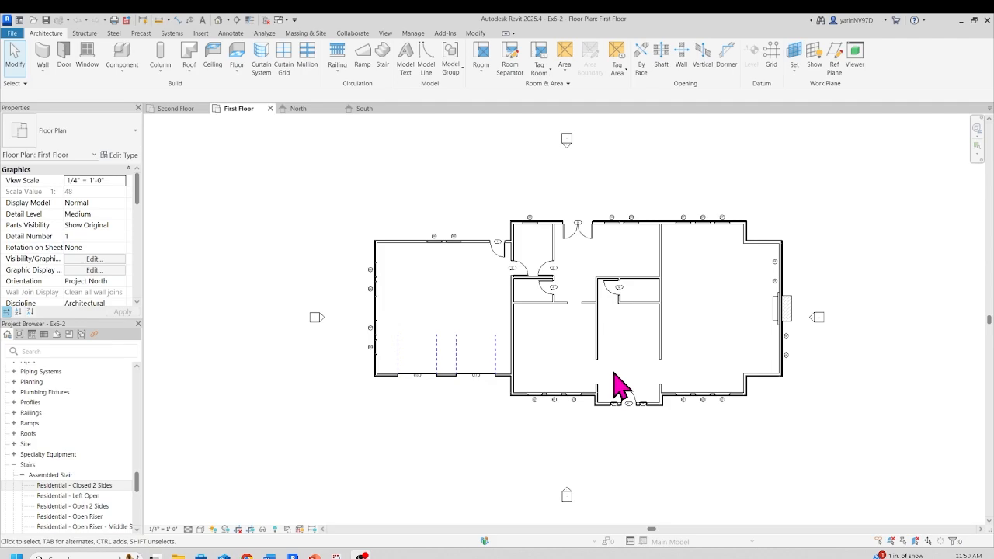
mouse_move(657, 330)
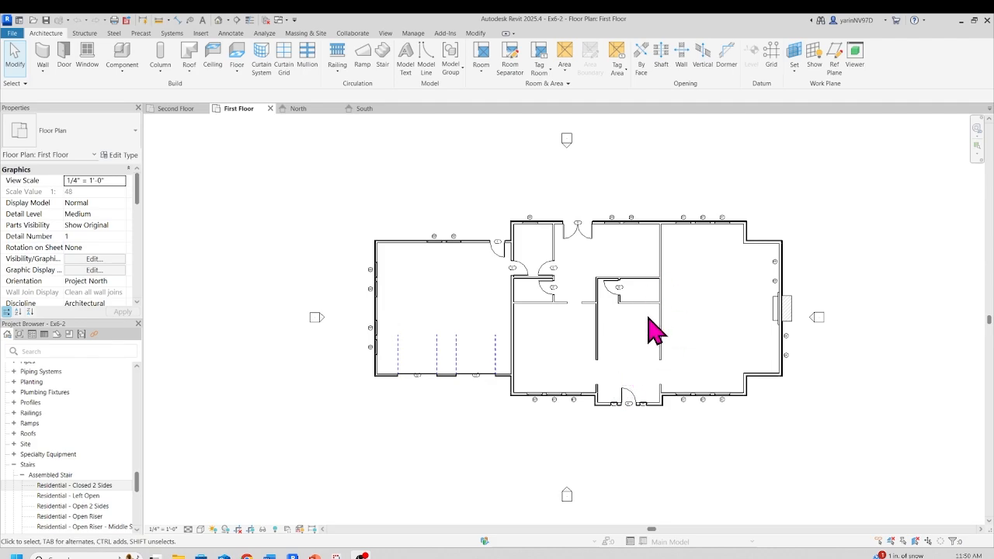
mouse_move(655, 379)
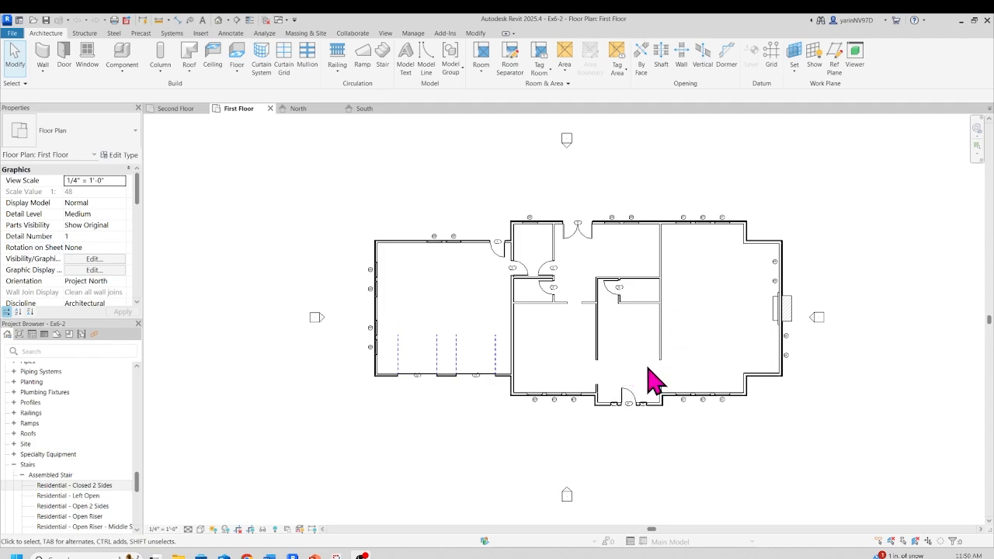
mouse_move(467, 400)
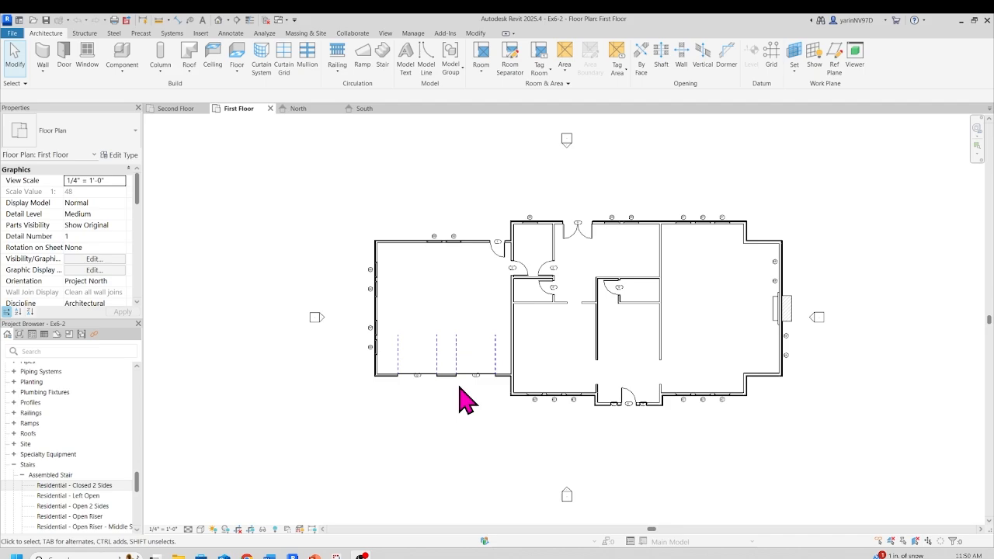
mouse_move(142, 493)
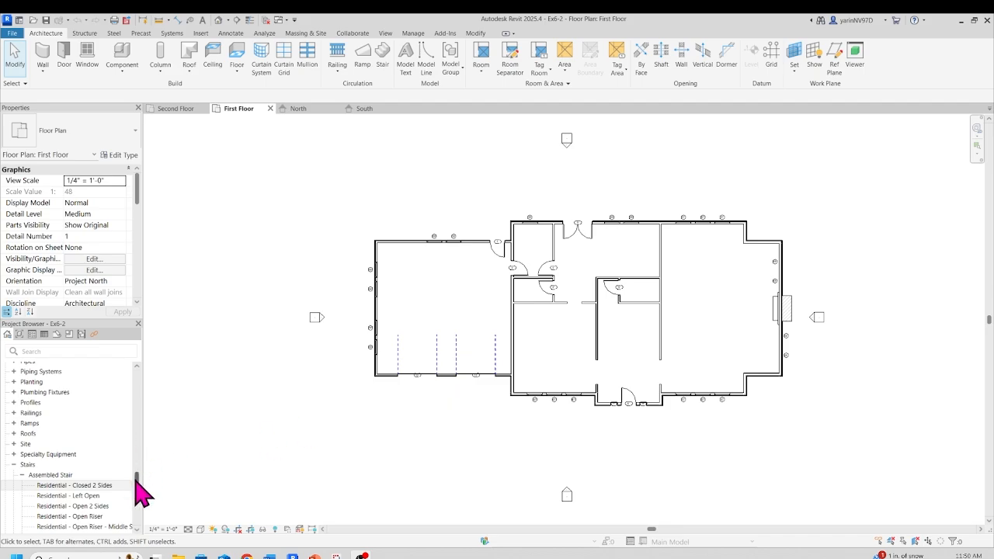
- Open the South building elevation from the Project Browser's Elevations list
click(73, 484)
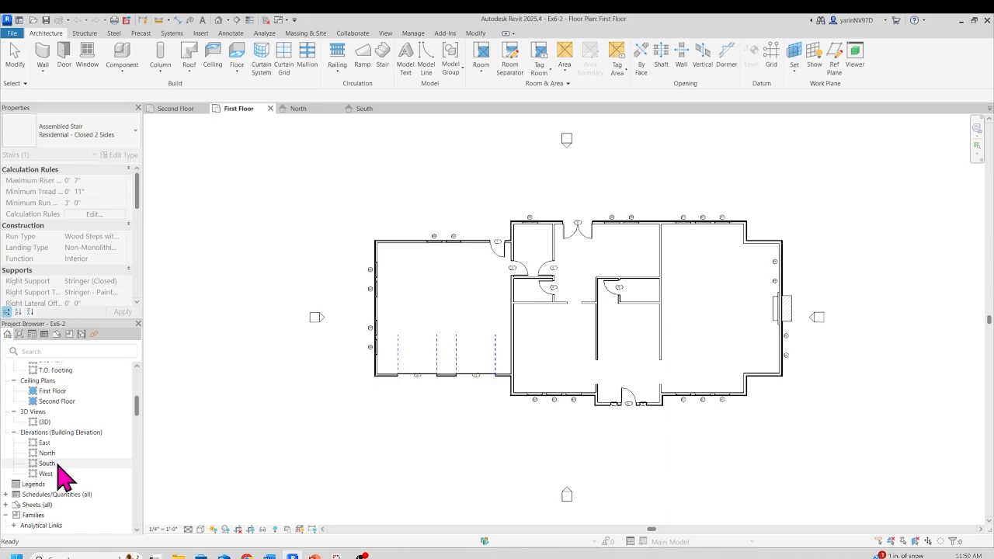
double_click(48, 474)
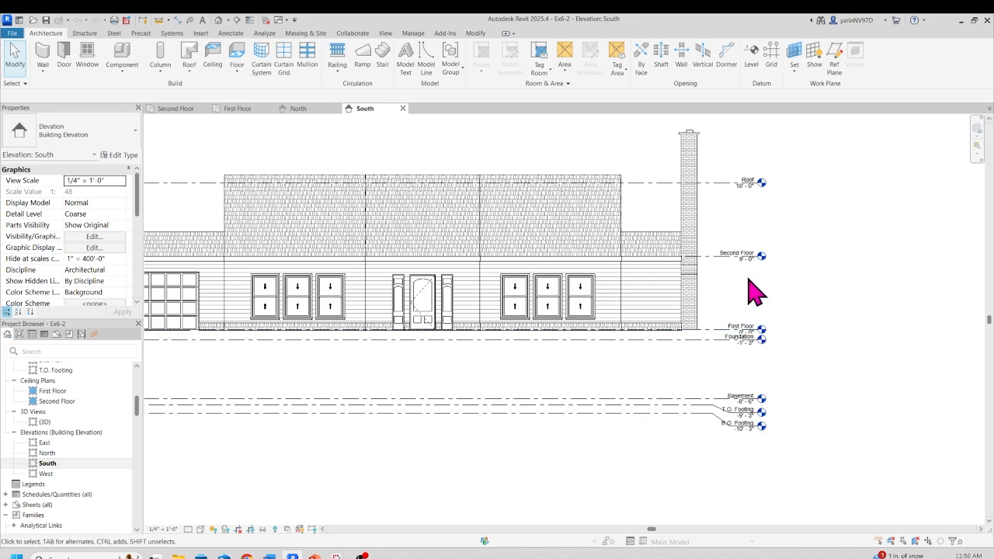
click(737, 255)
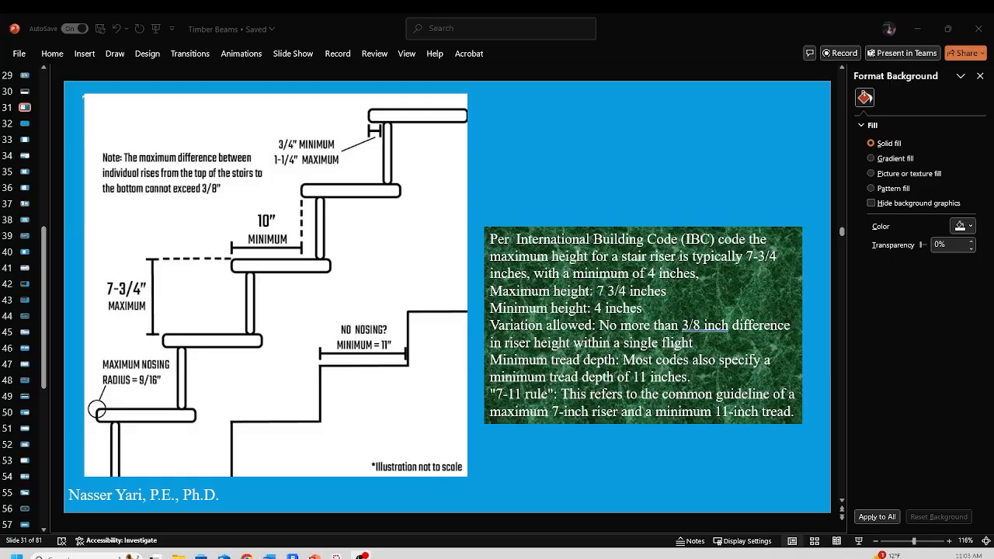
mouse_move(582, 439)
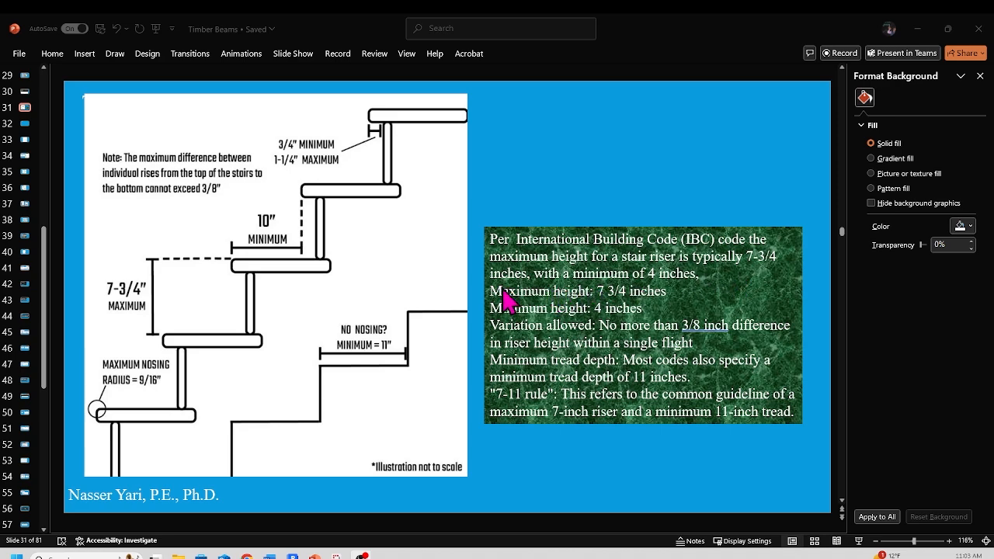
mouse_move(324, 239)
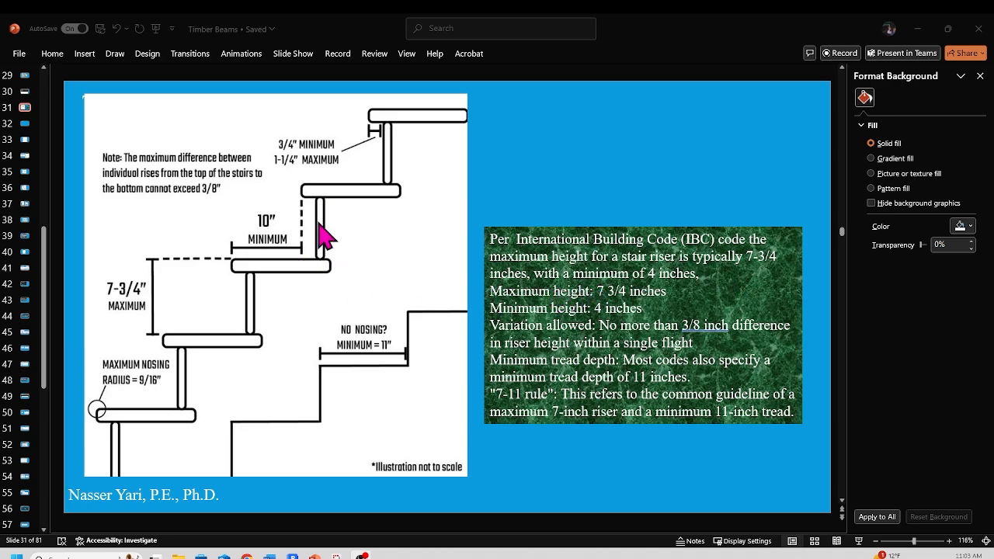
mouse_move(325, 258)
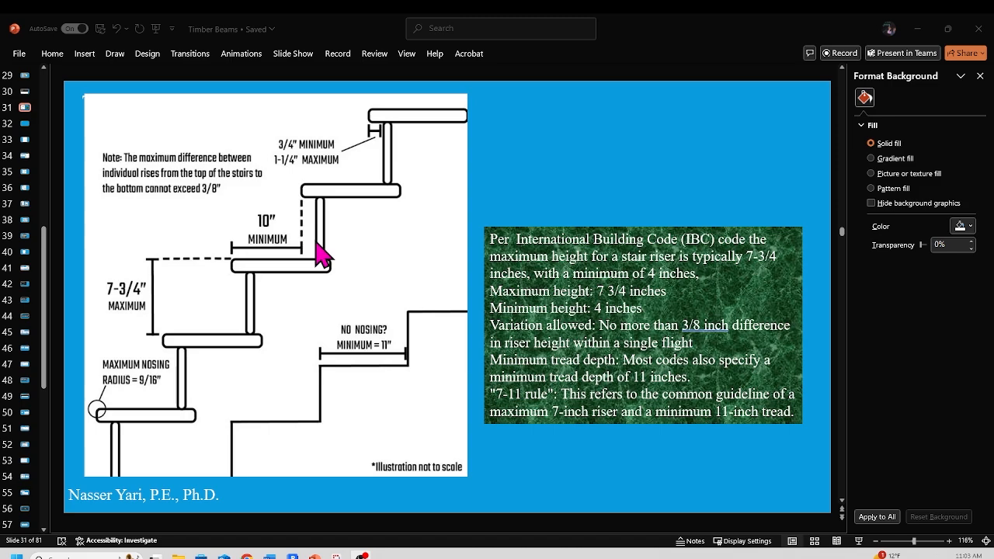
mouse_move(249, 276)
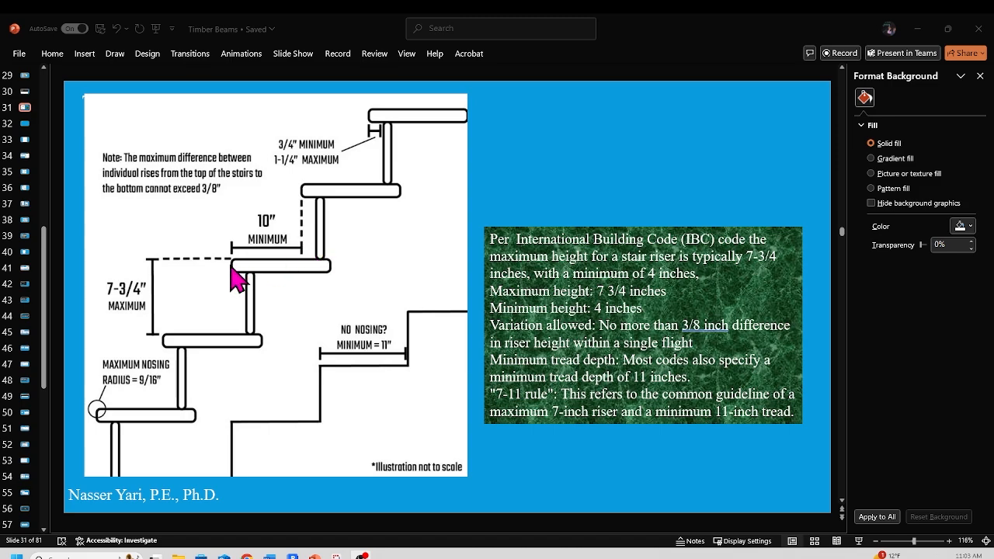
mouse_move(332, 279)
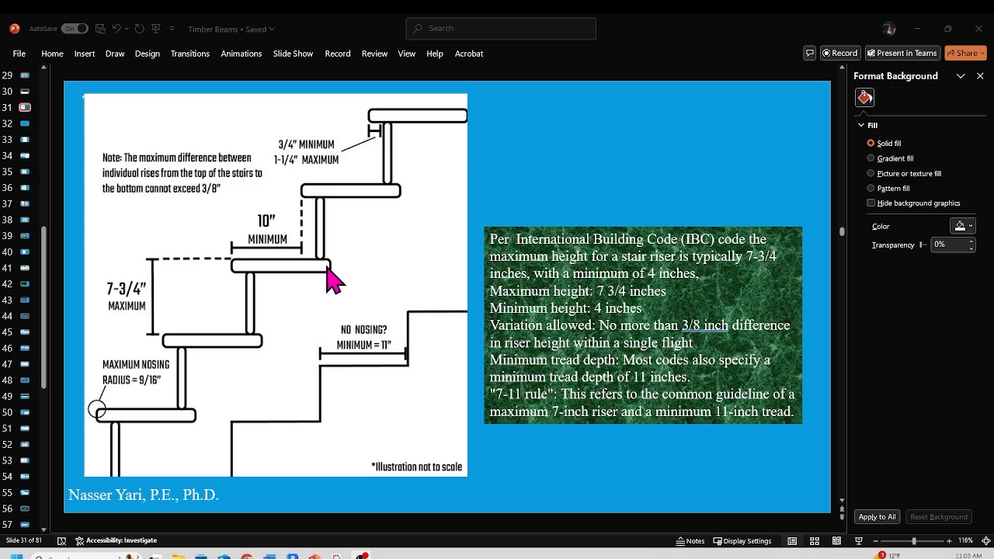
mouse_move(499, 418)
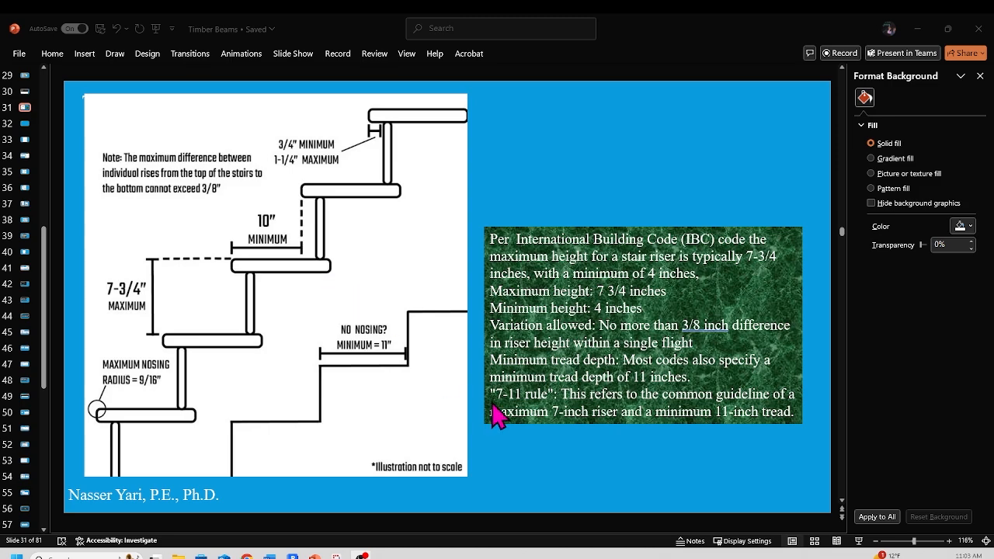
mouse_move(541, 419)
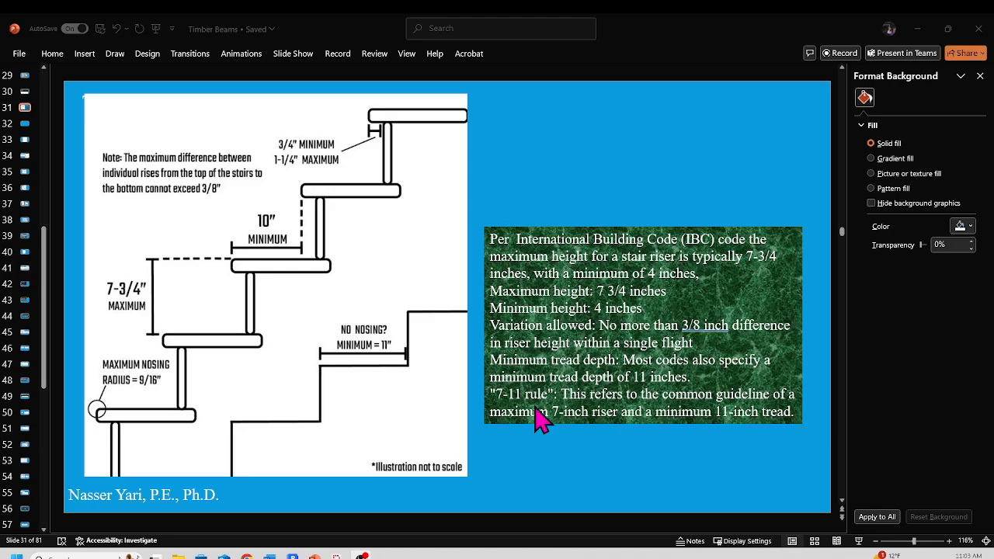
mouse_move(262, 344)
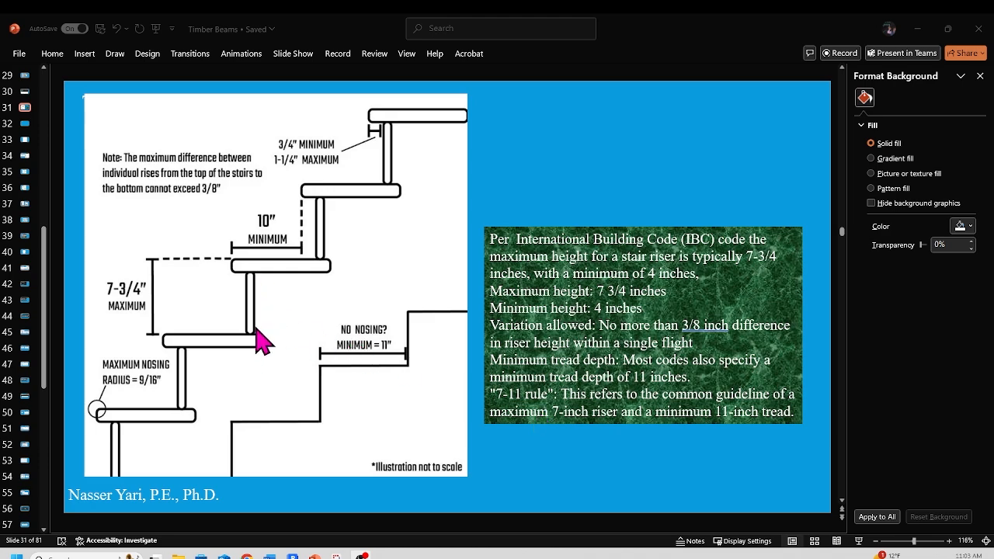
mouse_move(334, 311)
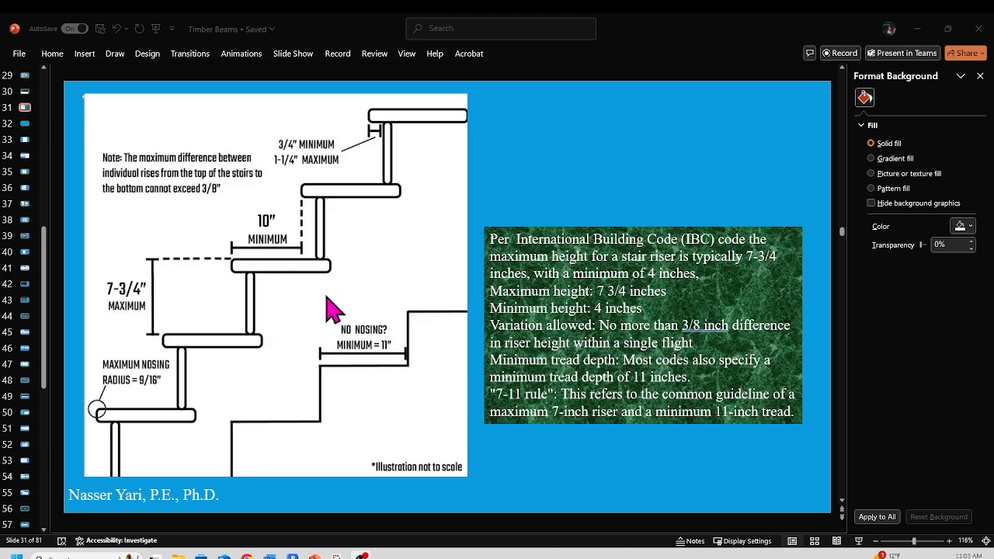
mouse_move(548, 369)
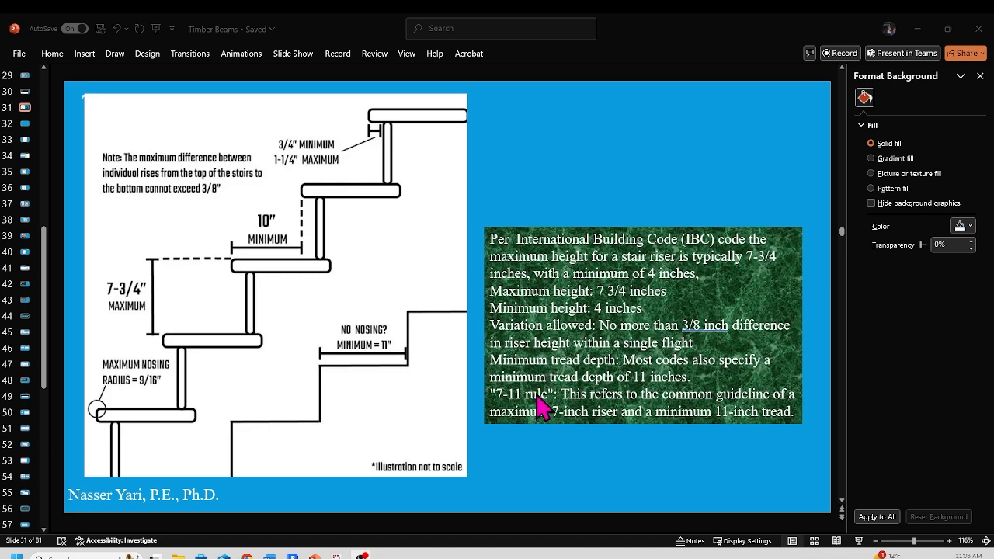
mouse_move(533, 428)
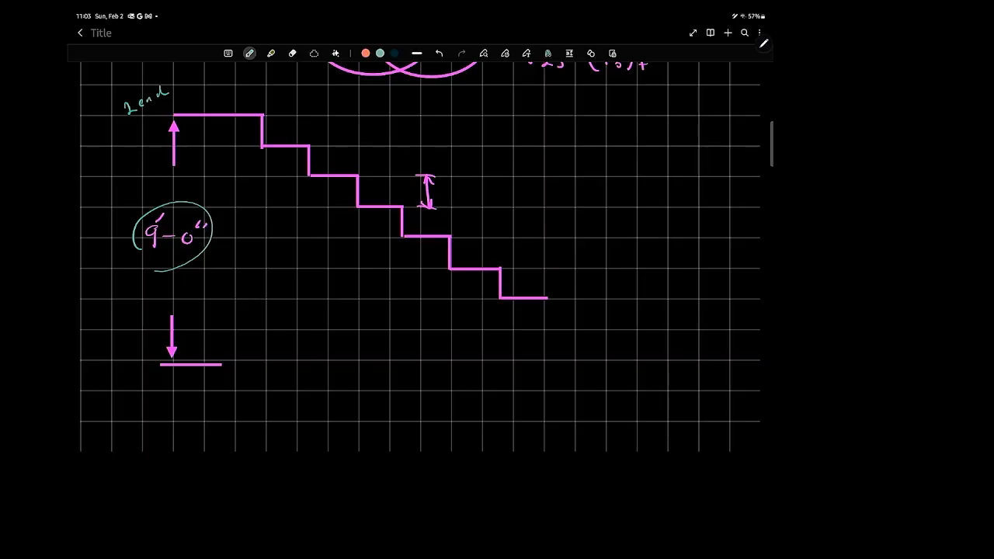
- Label the lower floor line 'First' and mark a 7" riser on the sketch
drag(247, 369, 250, 354)
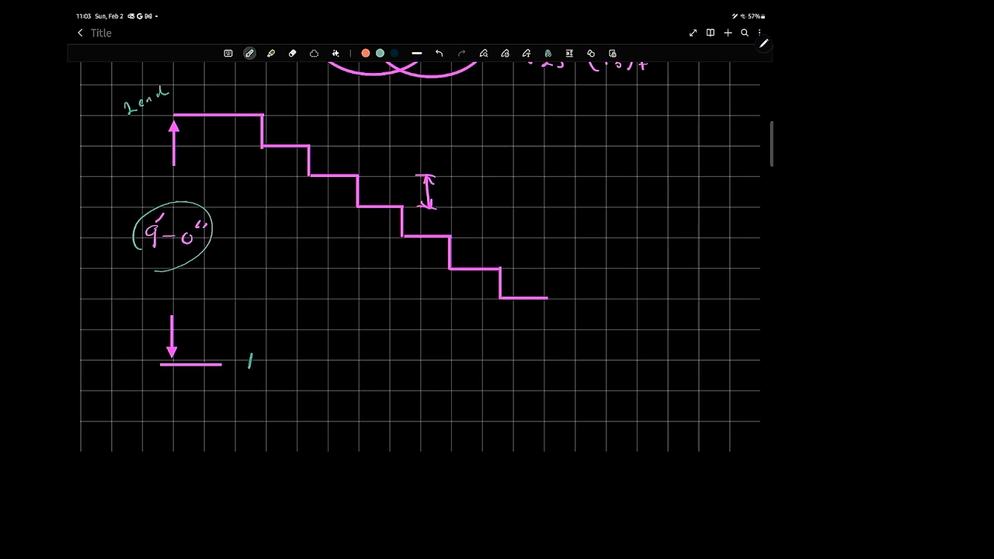
text(First)
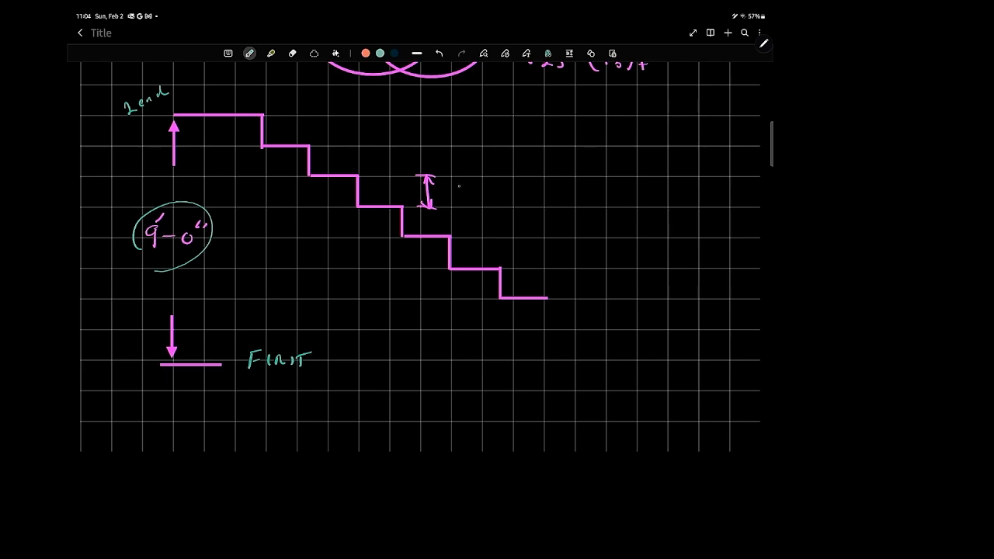
text(7")
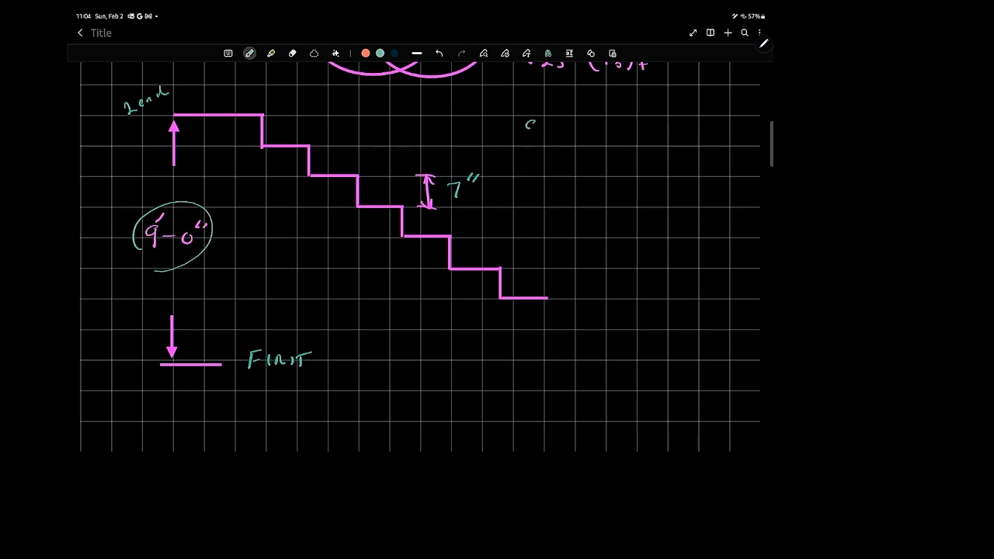
- Write the riser count math: 9(12)/7 = 15.42 and 9(12)/15 = 7.2"
drag(528, 128, 575, 128)
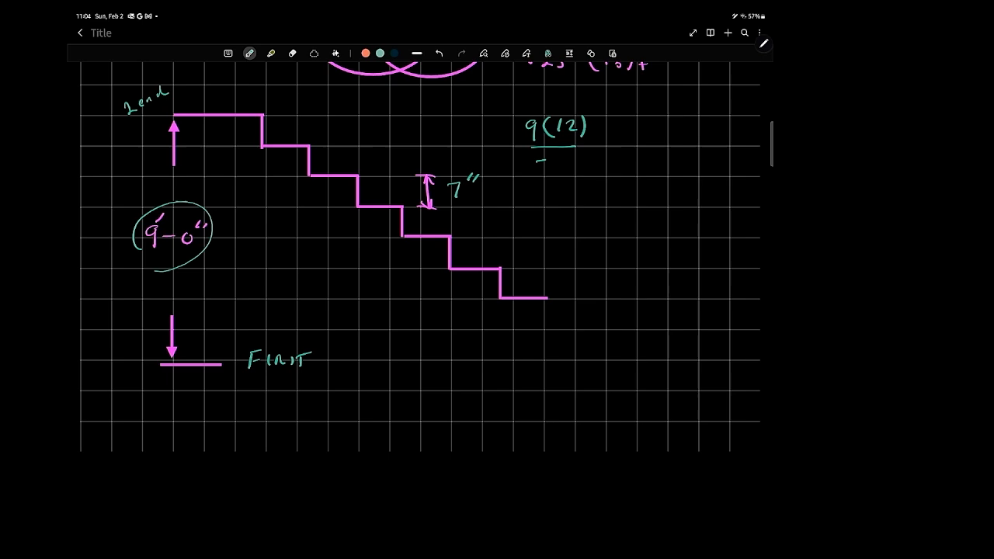
text(7)
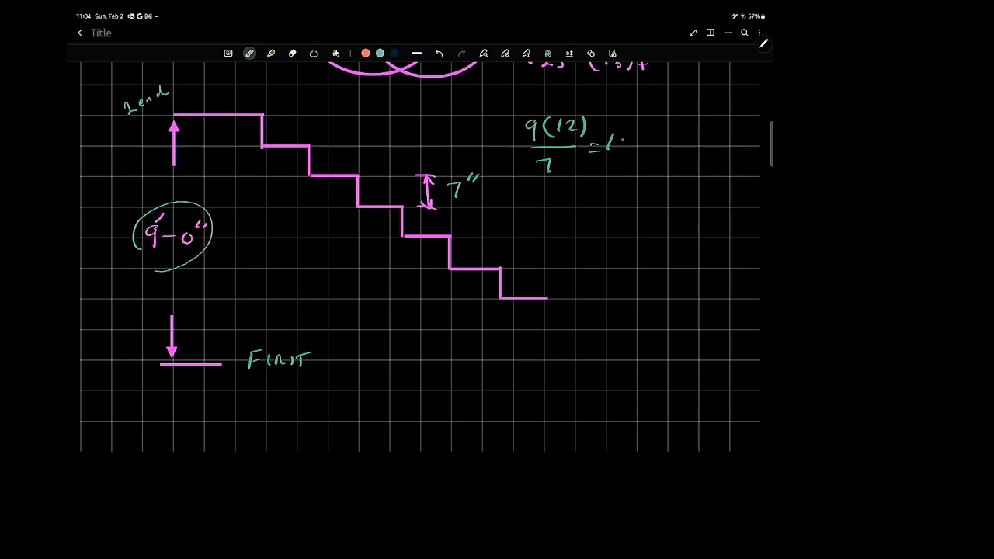
text(15.42)
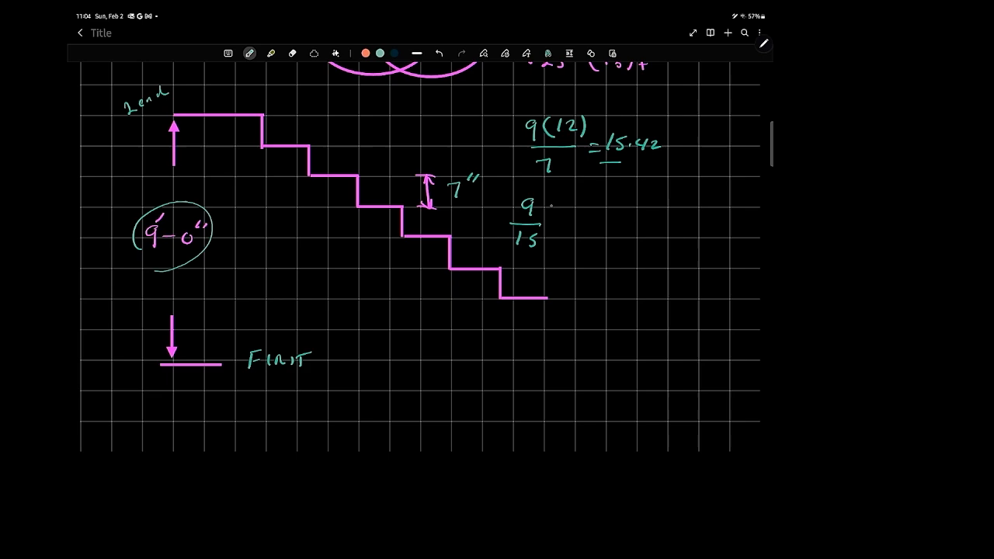
text((12))
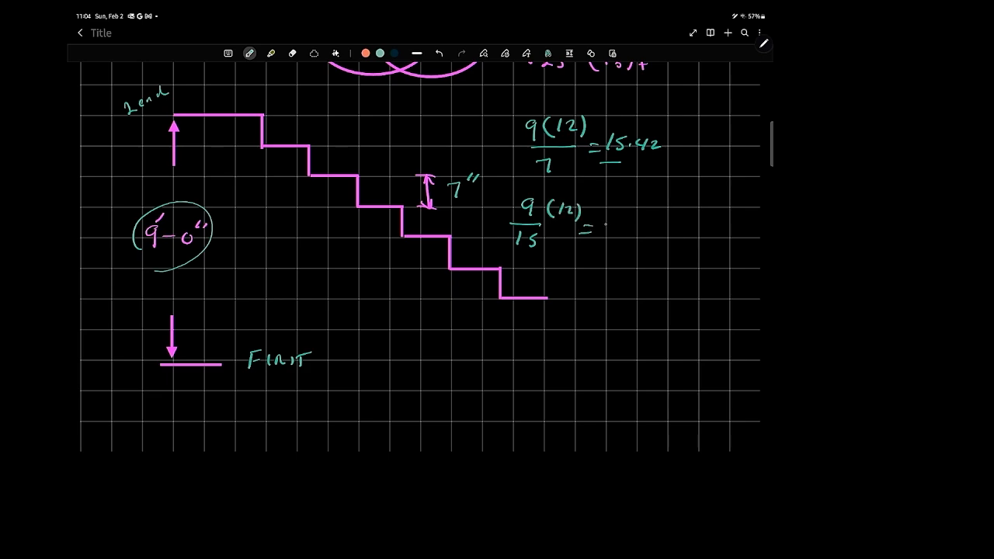
text(7.2")
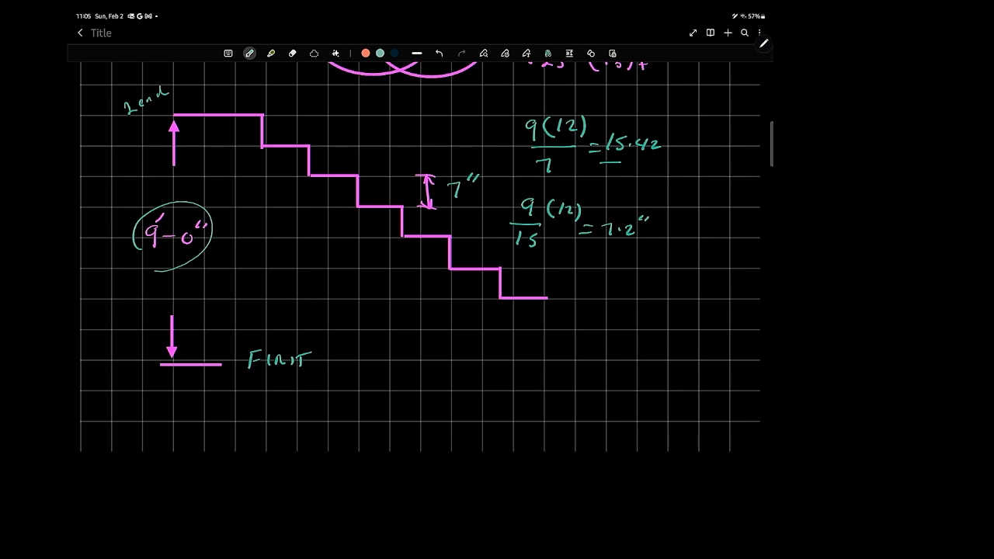
- Write 'lets use 16' as the chosen number of risers
drag(575, 253, 569, 272)
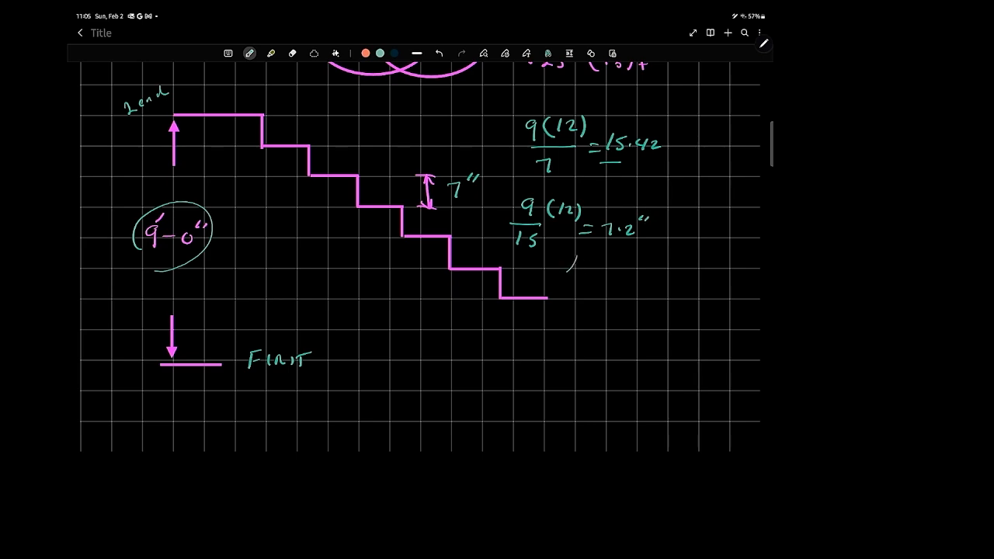
text(lets u)
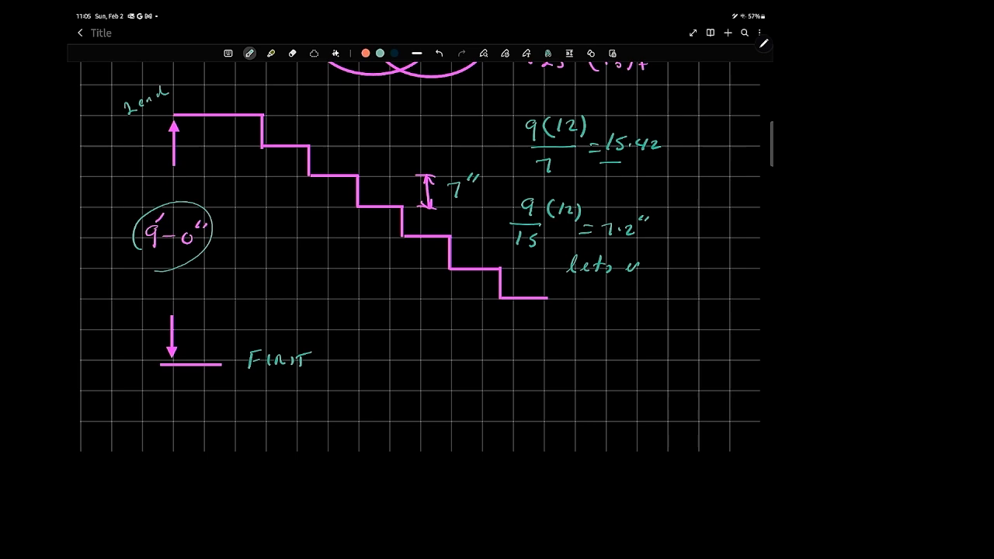
text(use 16 -)
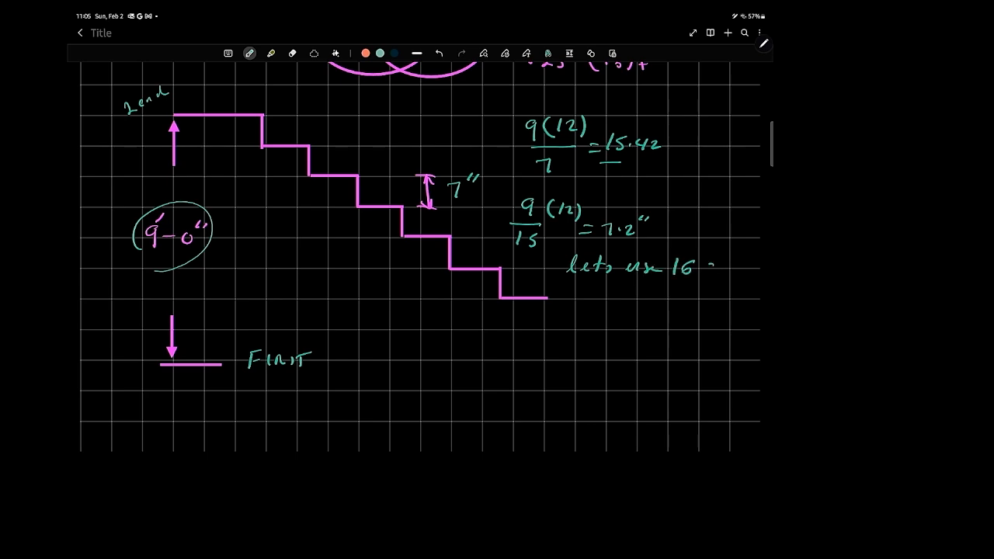
- Write 9(12)/16 = 6 3/4 = 6.75 and relabel the riser 6-3/4" with an 11" tread
text(steps)
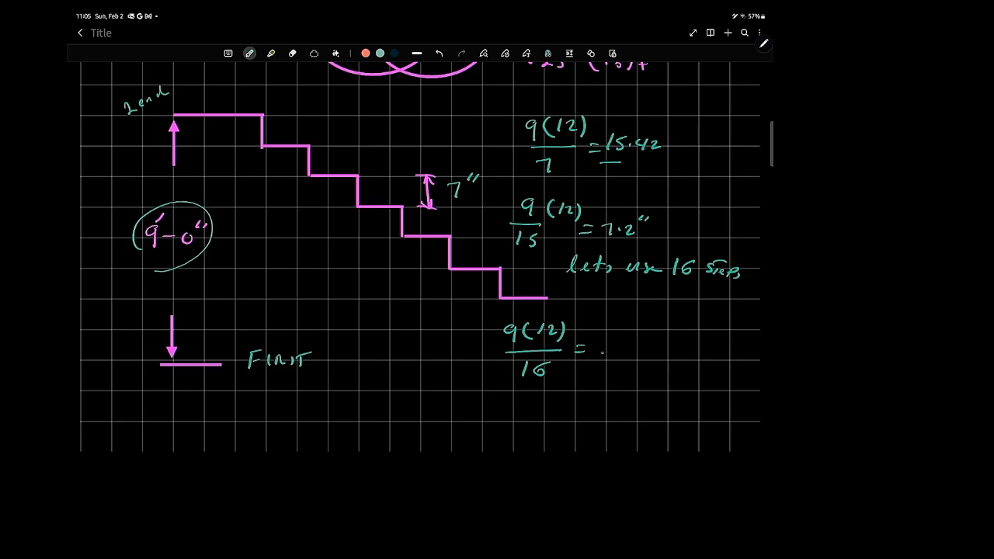
text(6)
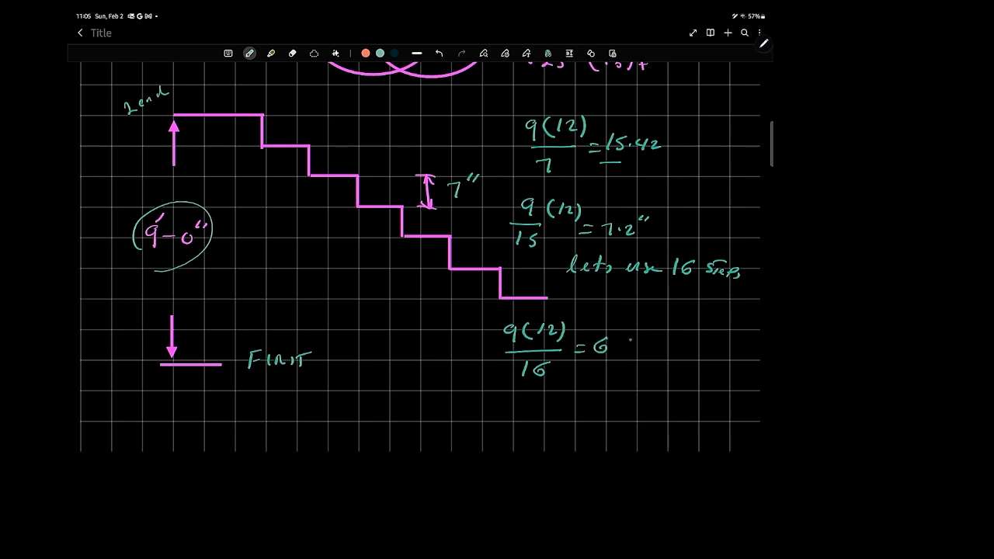
text(3/4)
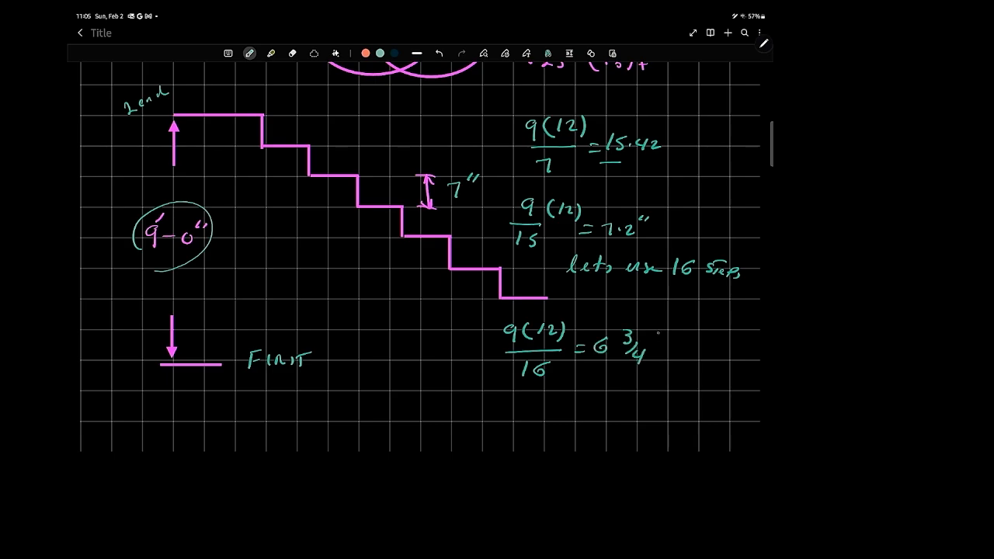
text(=6.75)
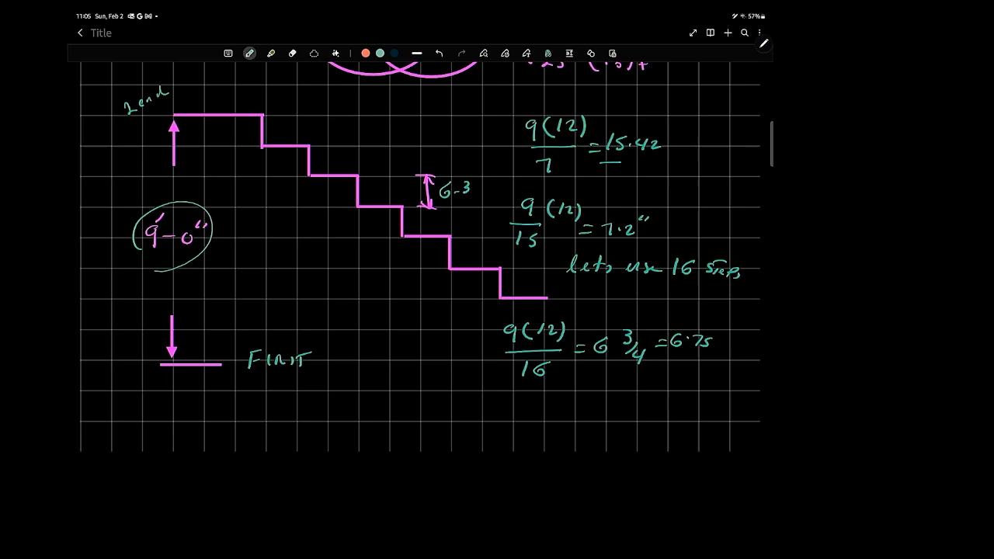
text(3/4")
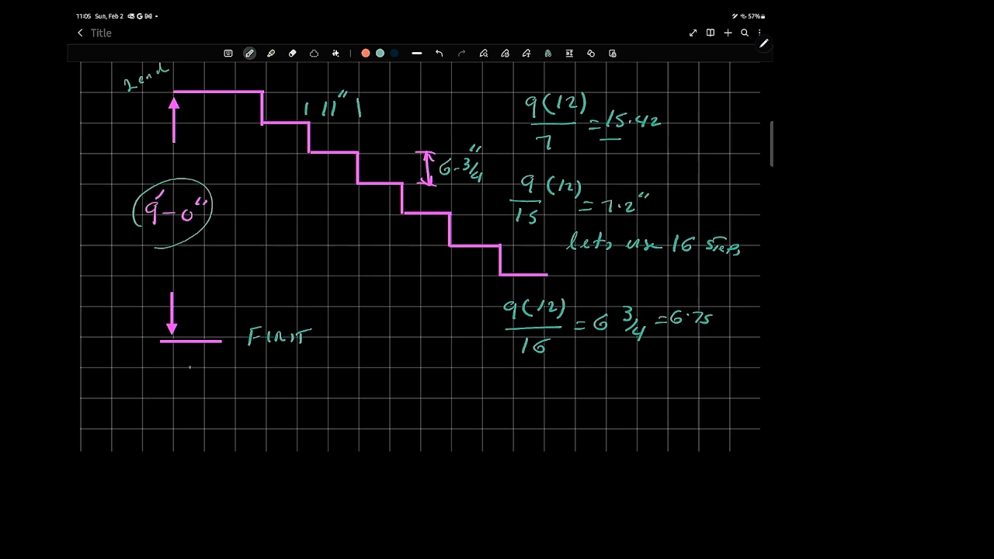
- Write the stair length formula l = 14(11)/12 = 12.83 below the sketch
click(318, 384)
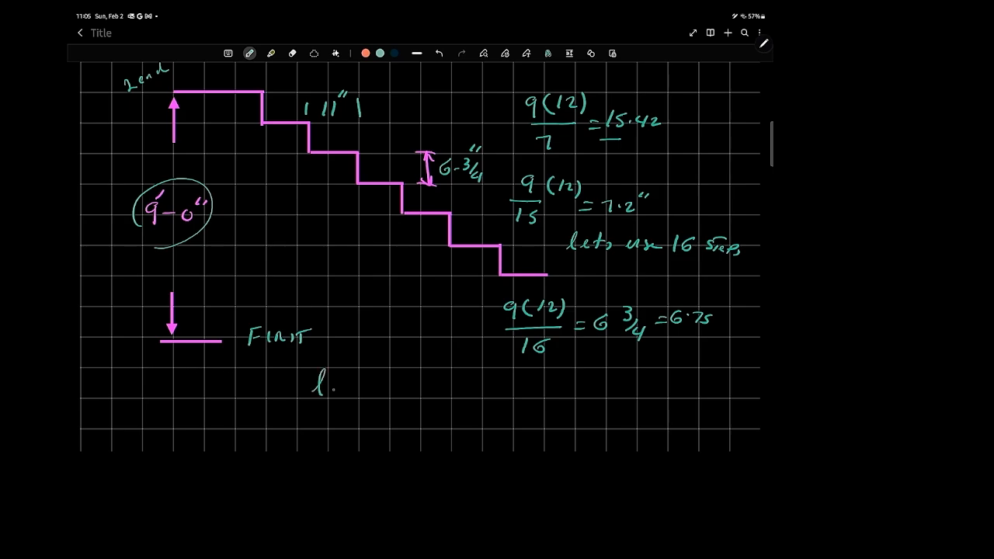
text(=)
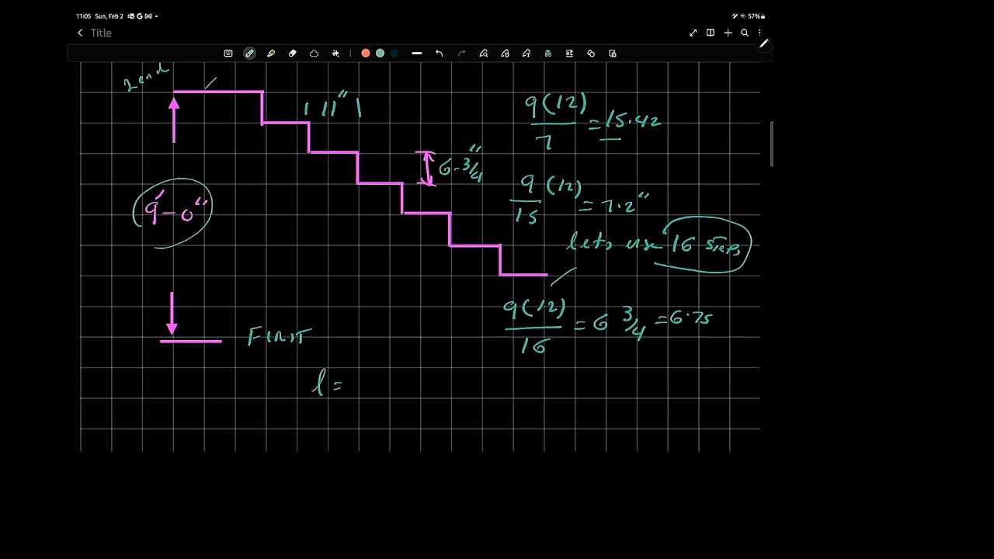
text(14)
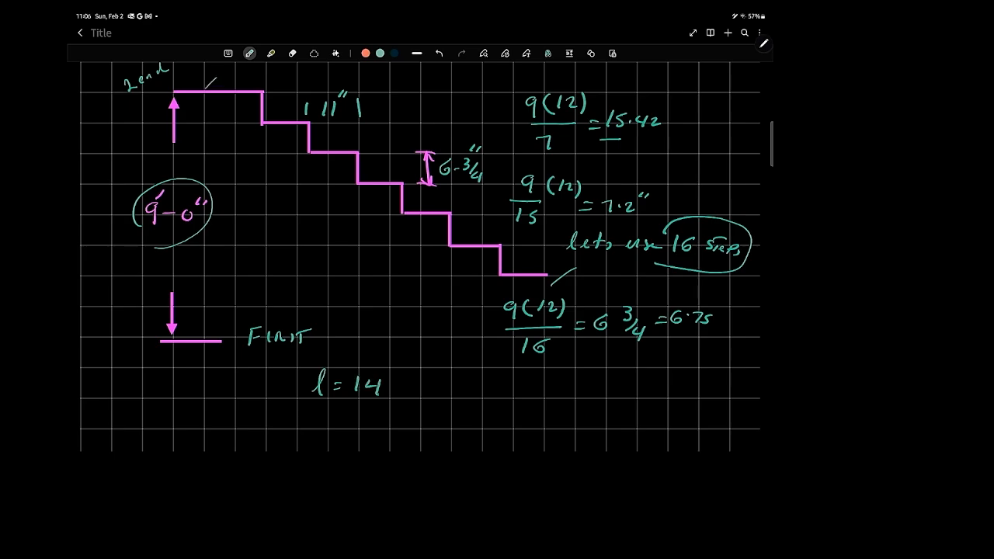
text((11))
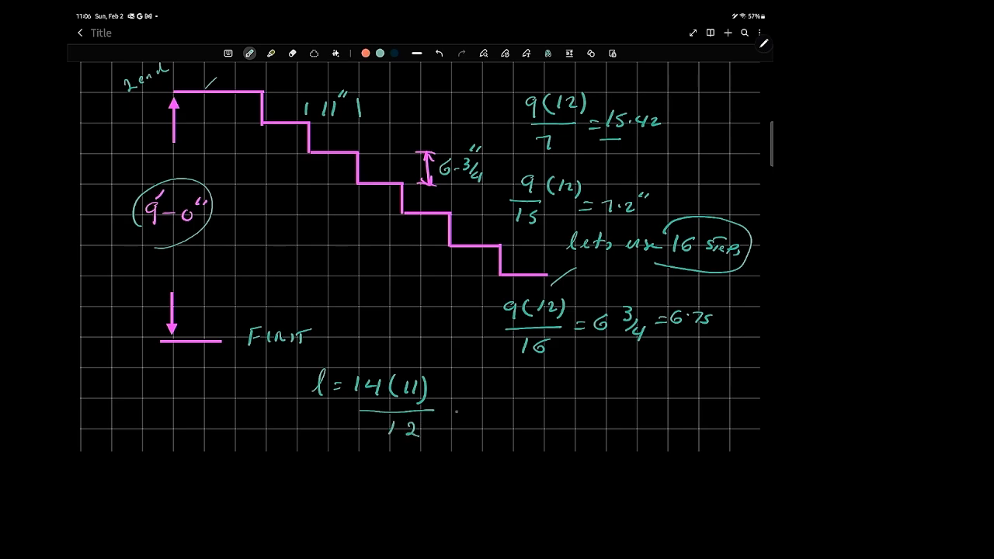
- Scroll down and write the length divided by 2, noting 6'
scroll(down, 3)
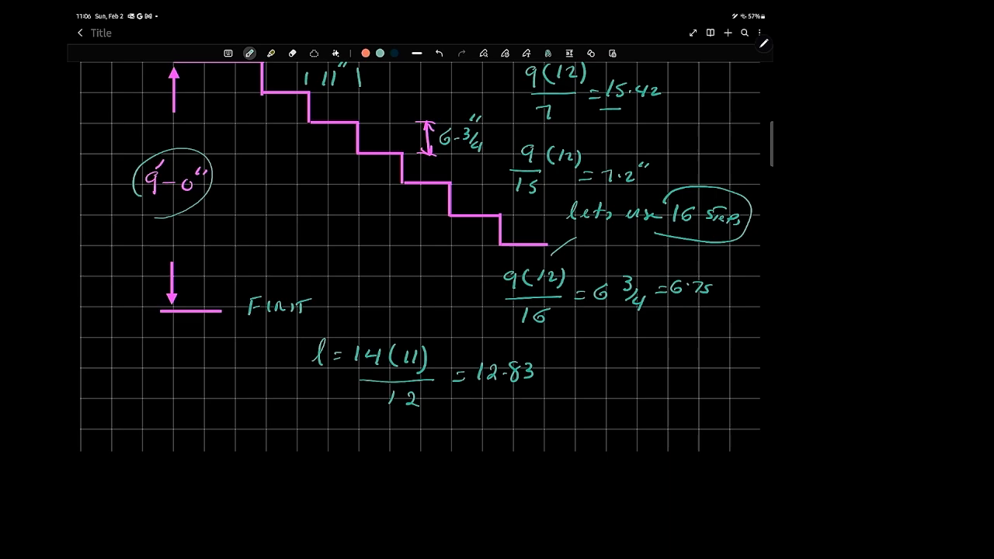
scroll(down, 3)
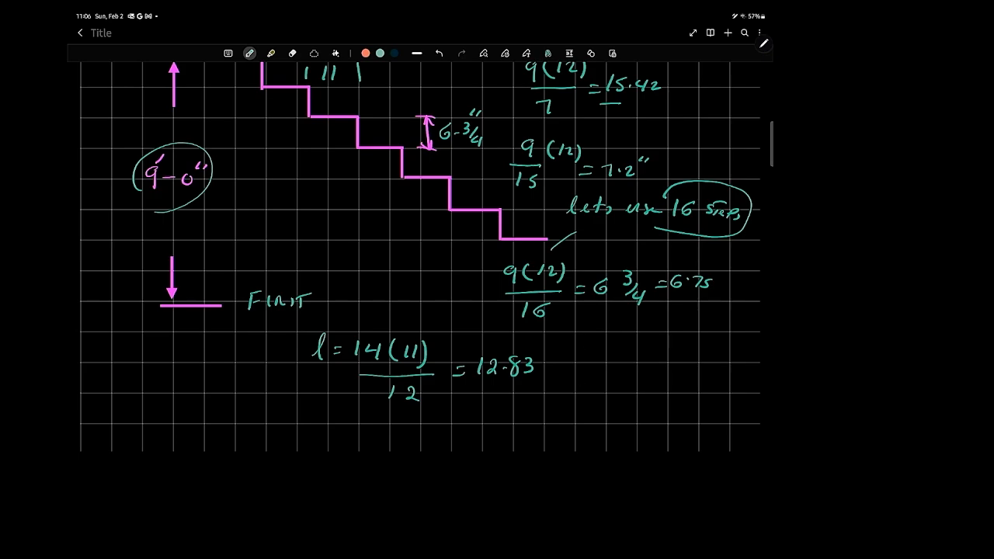
scroll(down, 3)
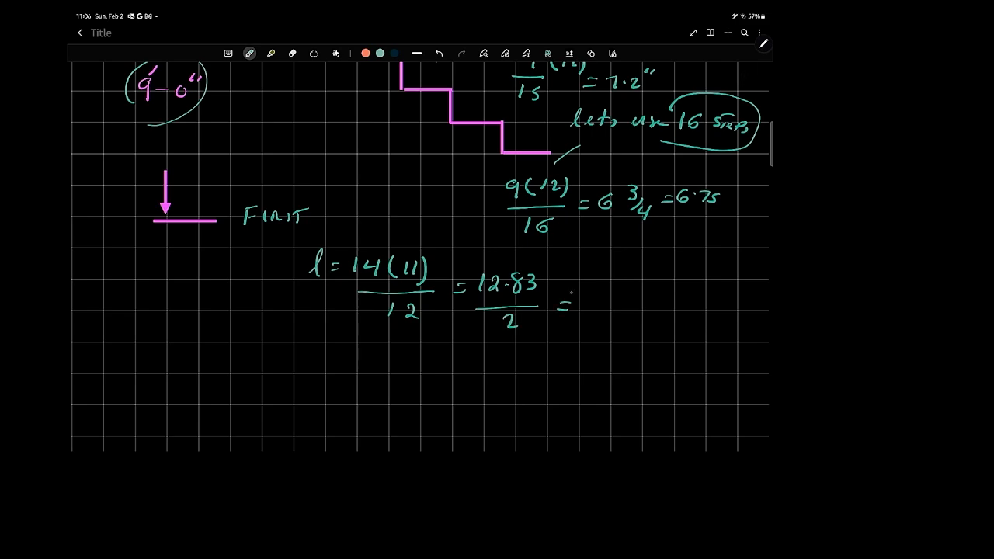
text(6')
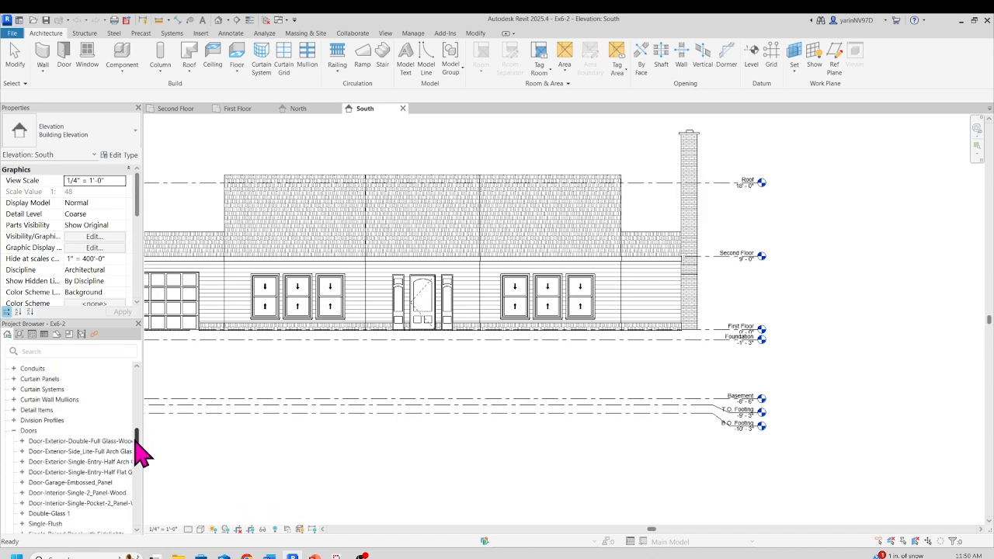
- Open Type Properties of Residential - Closed 2 Sides to check its 7" riser and 11" tread limits
scroll(down, 3)
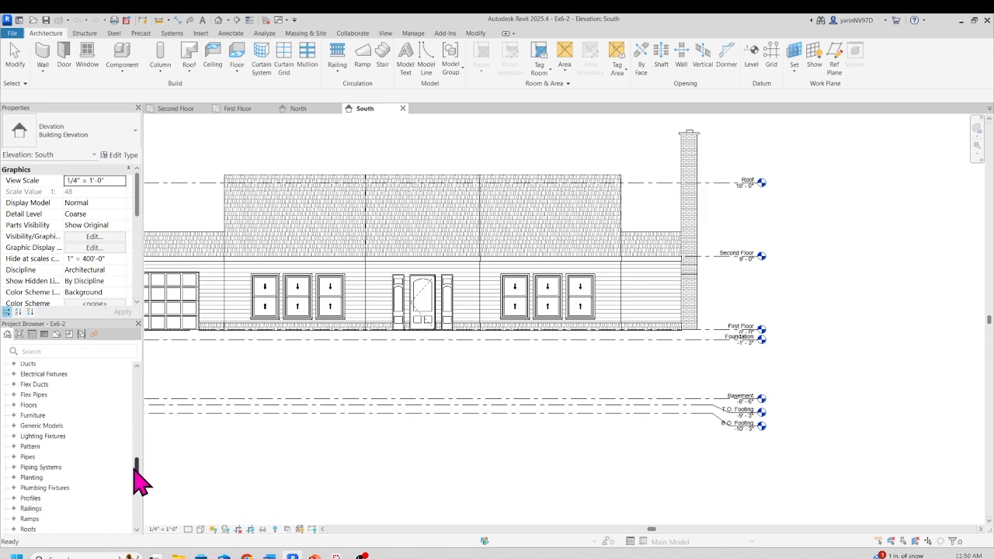
scroll(down, 3)
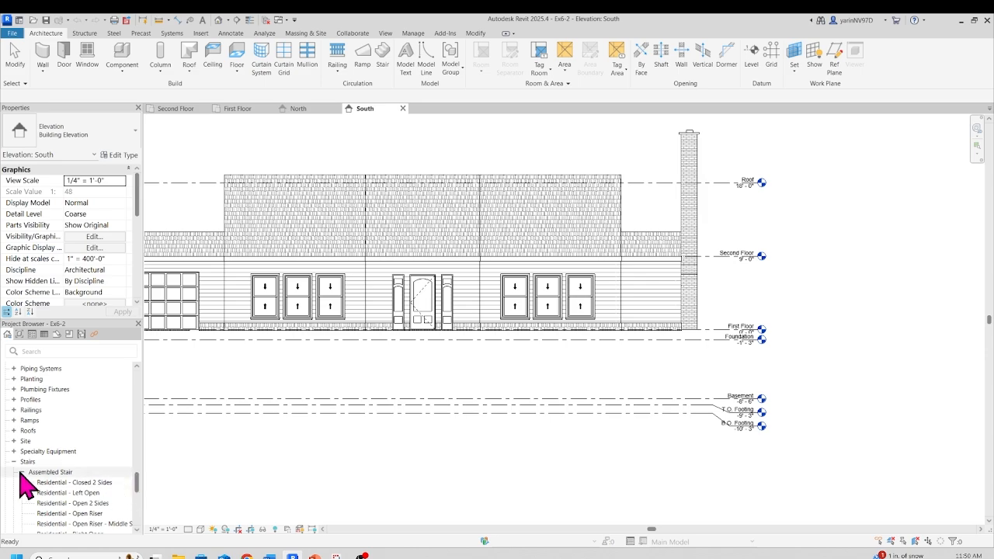
mouse_move(54, 490)
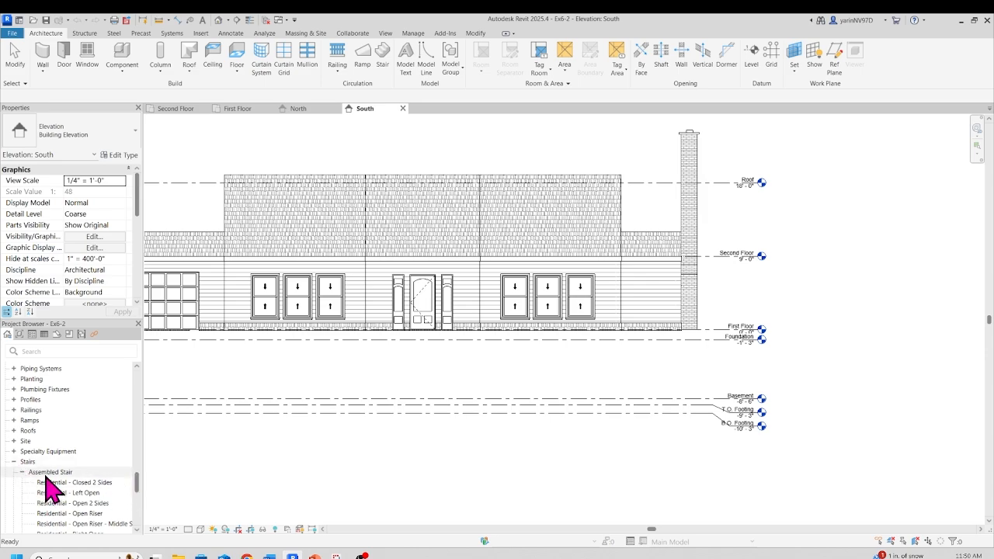
mouse_move(54, 488)
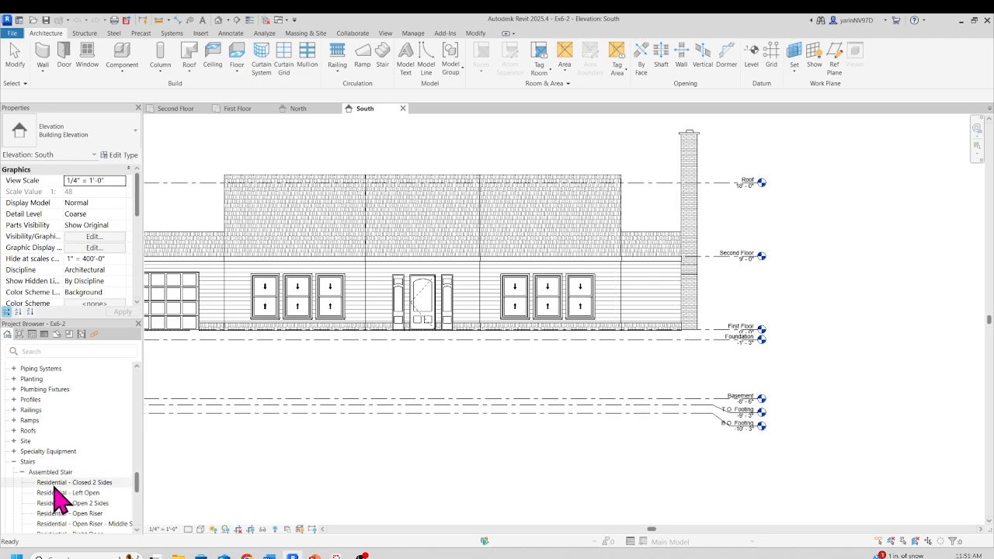
click(74, 482)
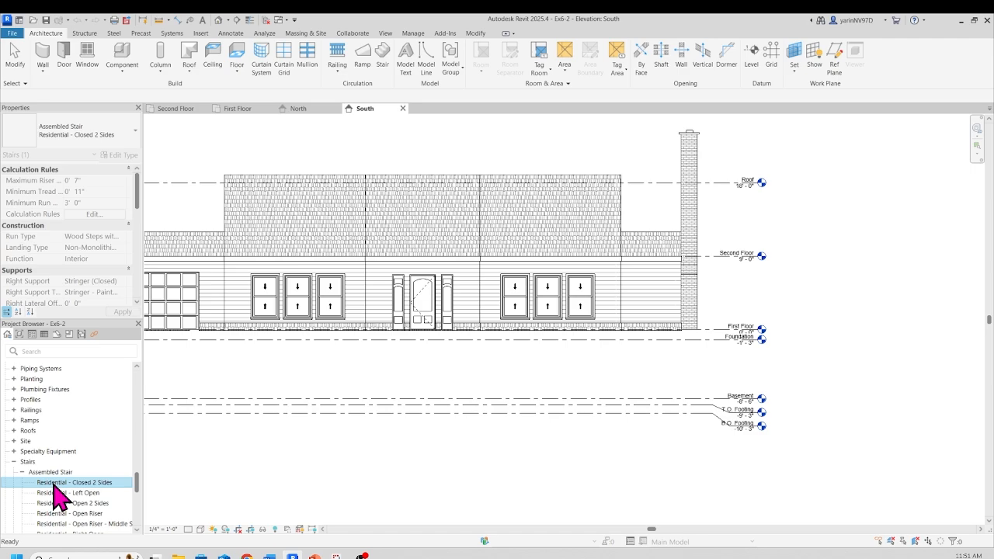
right_click(72, 482)
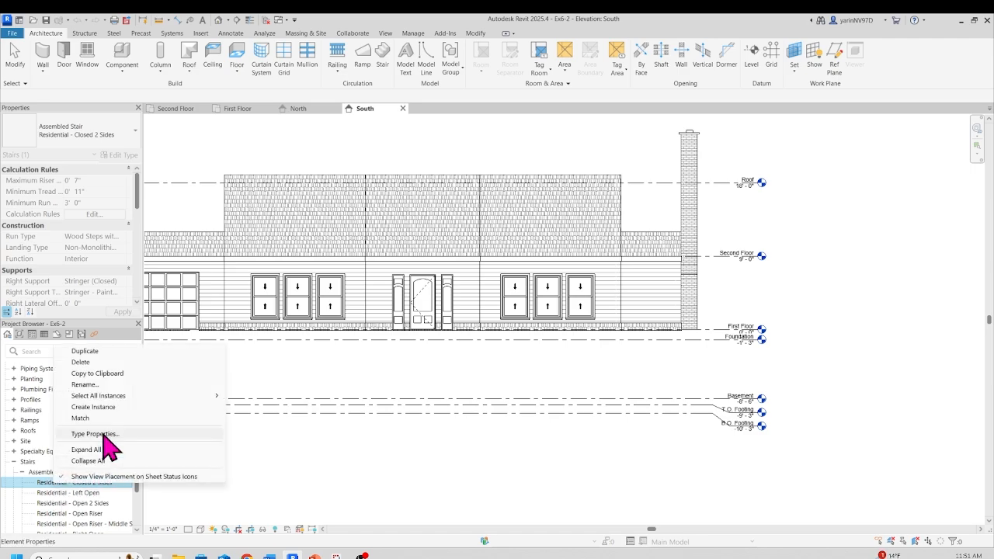
click(94, 434)
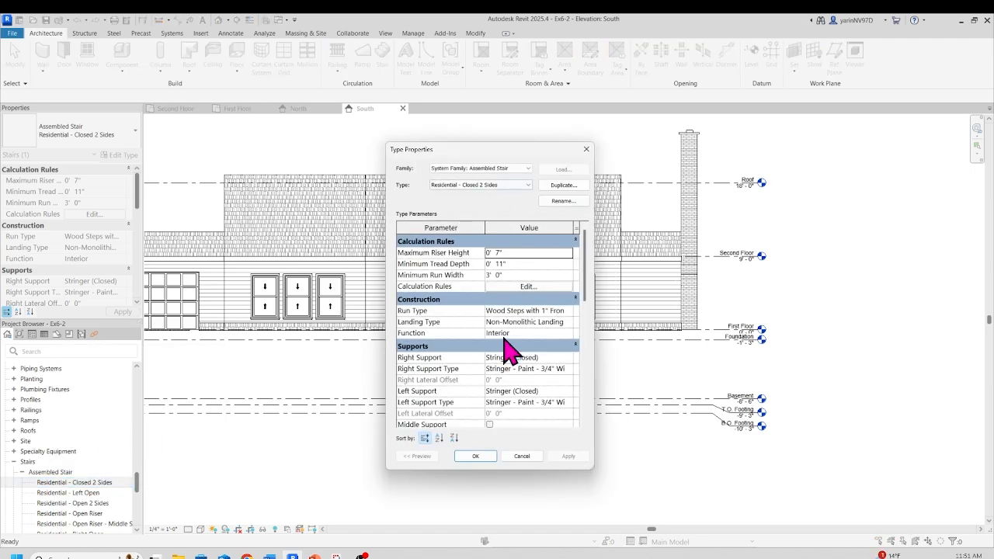
mouse_move(462, 280)
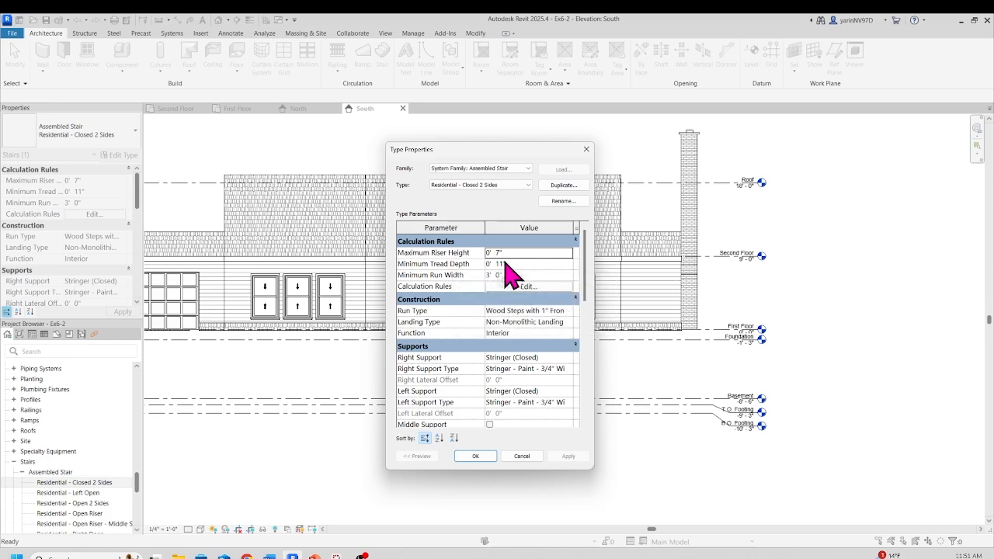
mouse_move(474, 264)
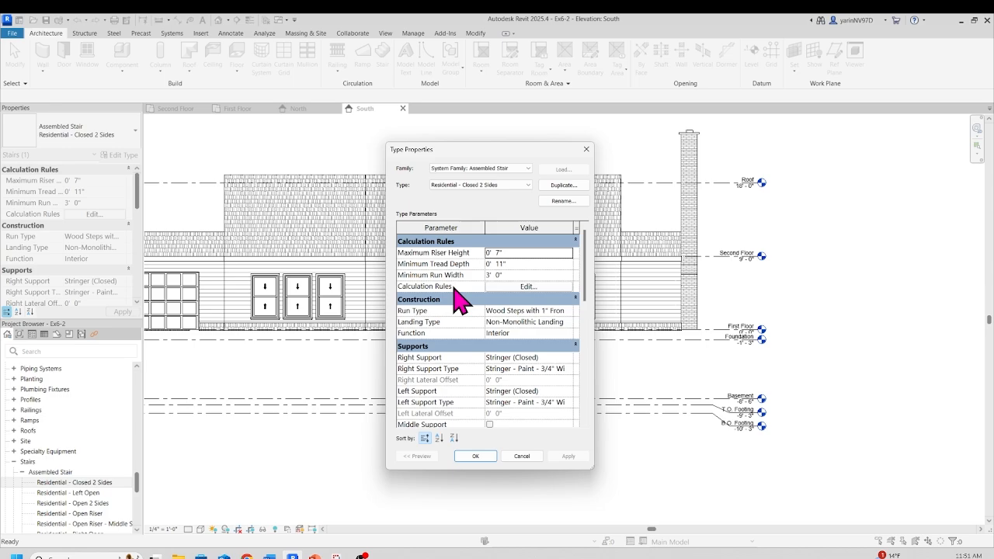
mouse_move(505, 299)
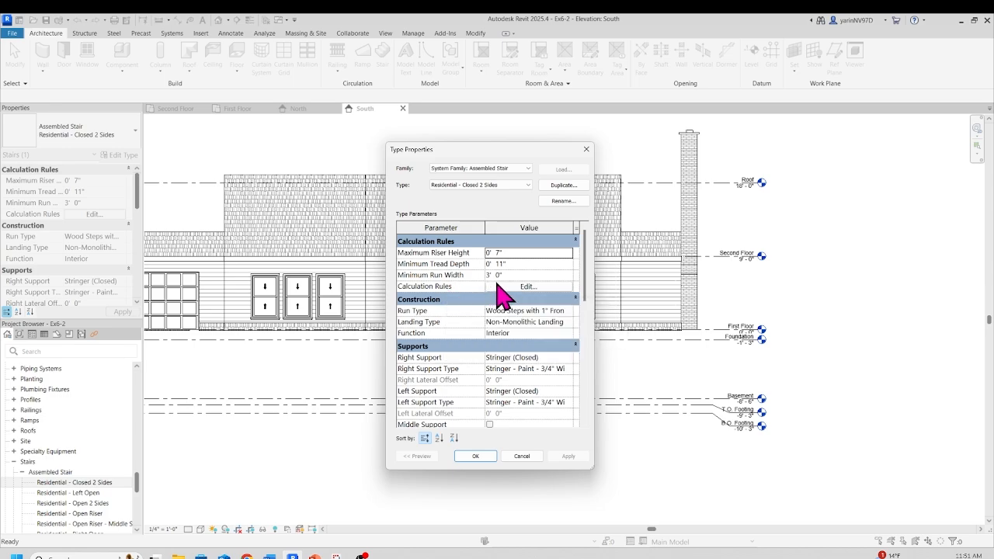
mouse_move(531, 334)
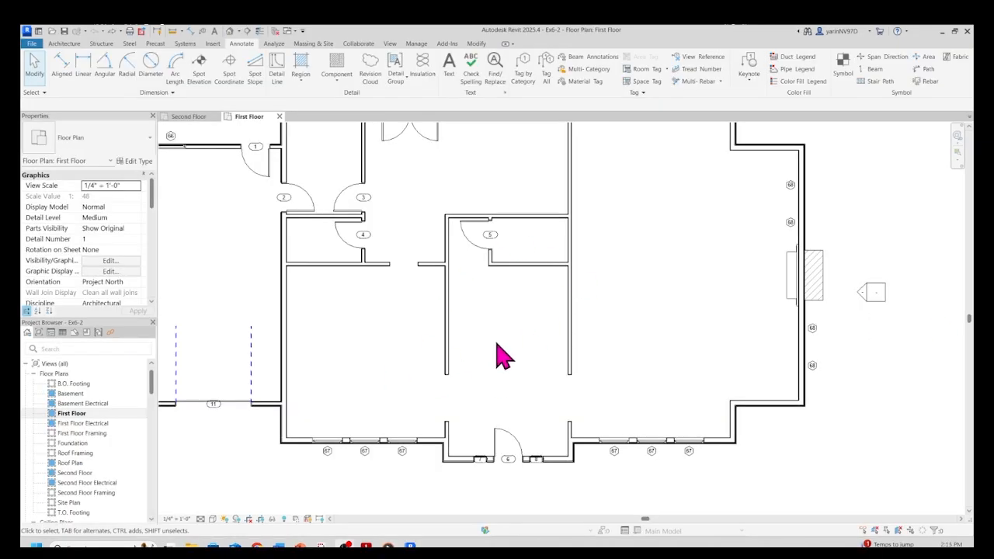
mouse_move(455, 346)
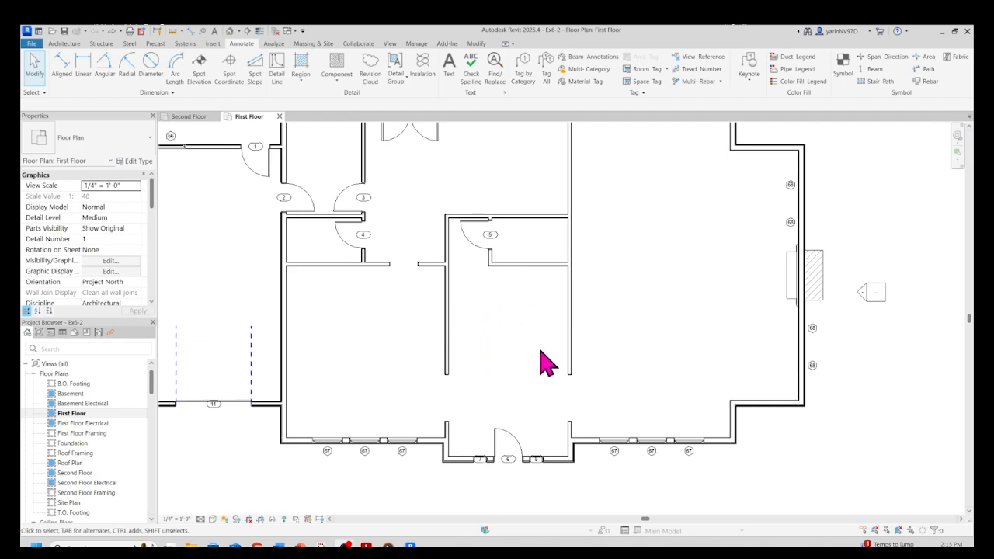
mouse_move(495, 300)
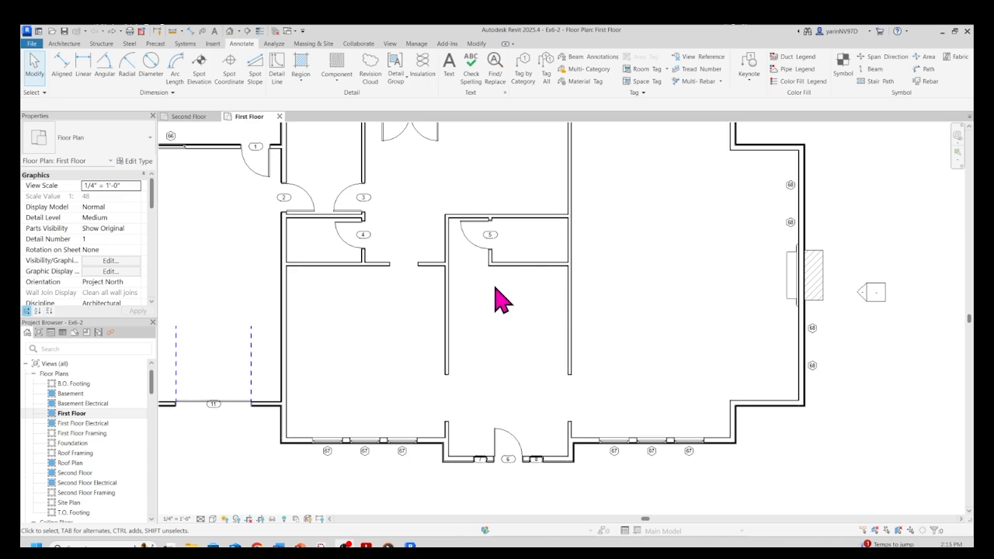
mouse_move(515, 303)
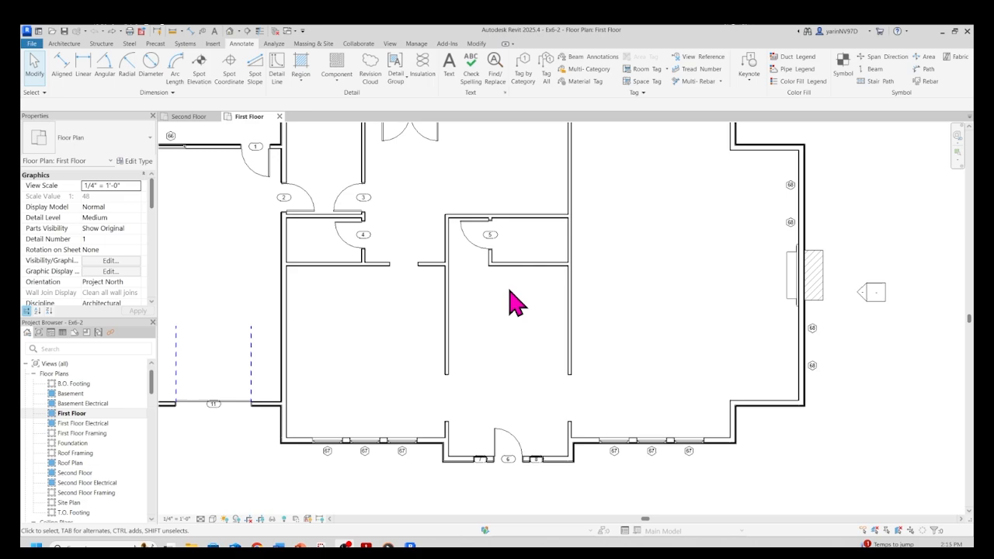
mouse_move(332, 187)
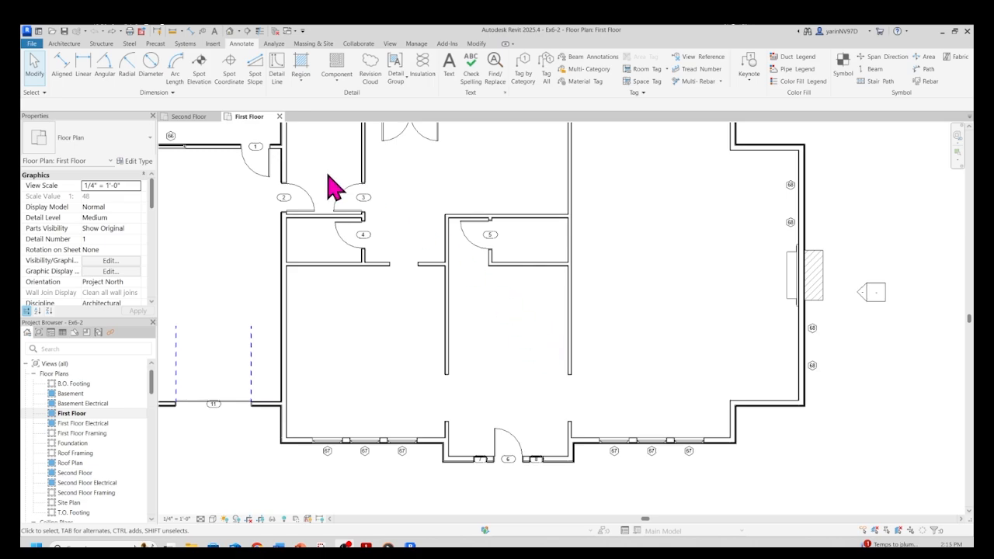
mouse_move(104, 50)
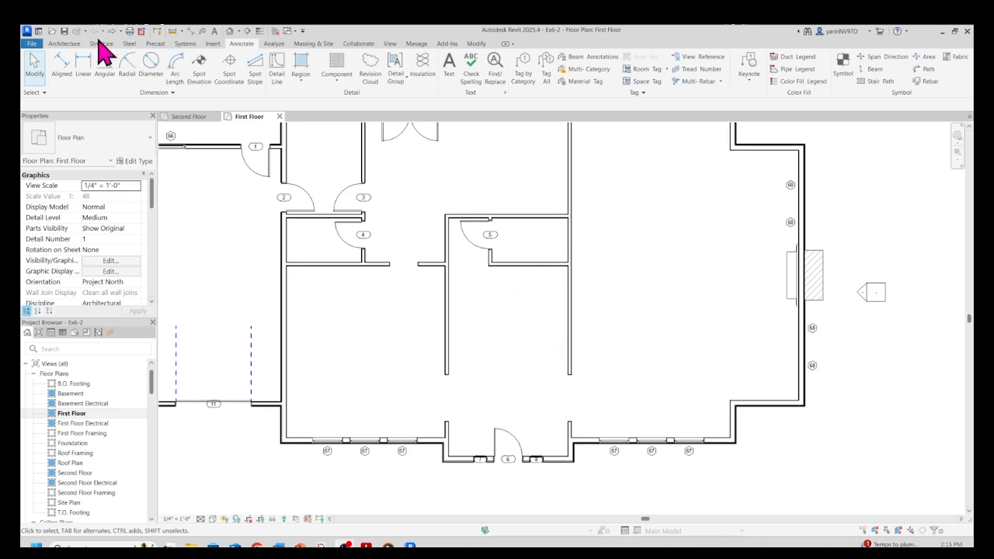
- Switch to the Architecture tab and then back to the Annotate tab
click(64, 44)
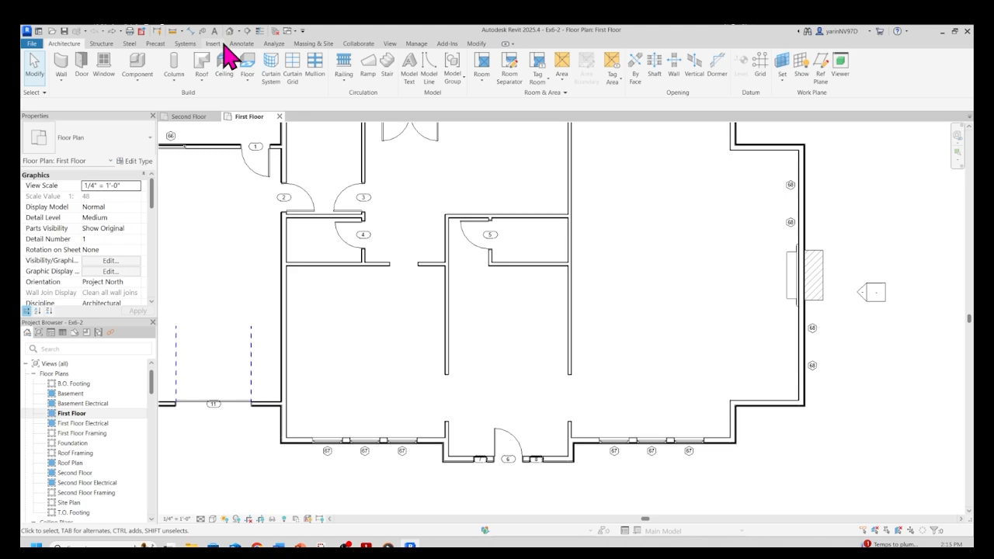
click(242, 44)
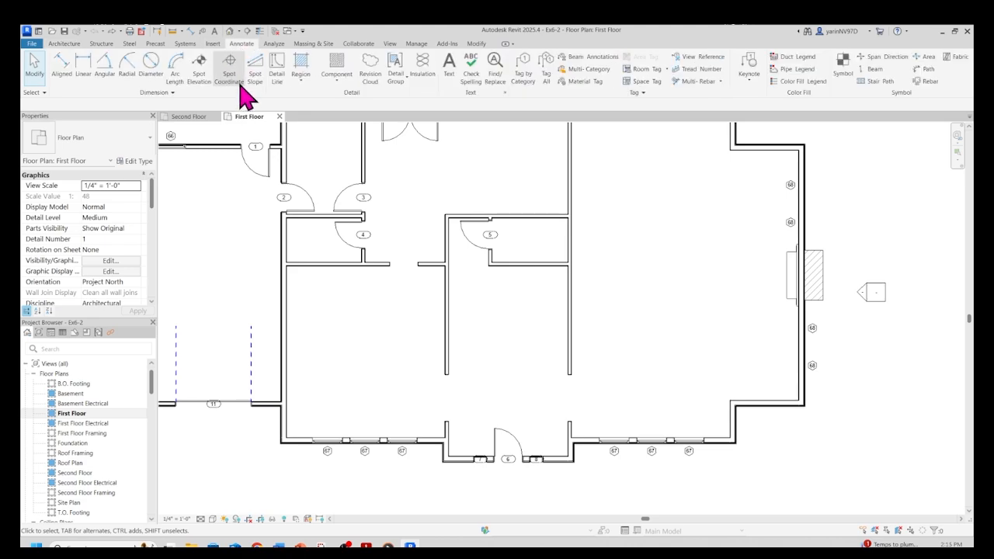
mouse_move(276, 66)
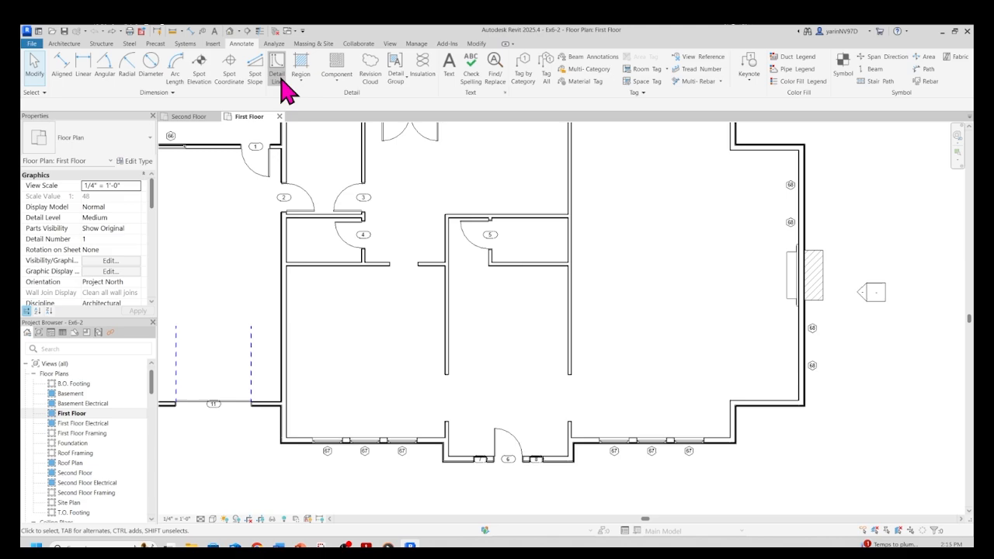
- Draw detail guide lines from the interior wall, entering a length of 6 for the horizontal line
click(277, 66)
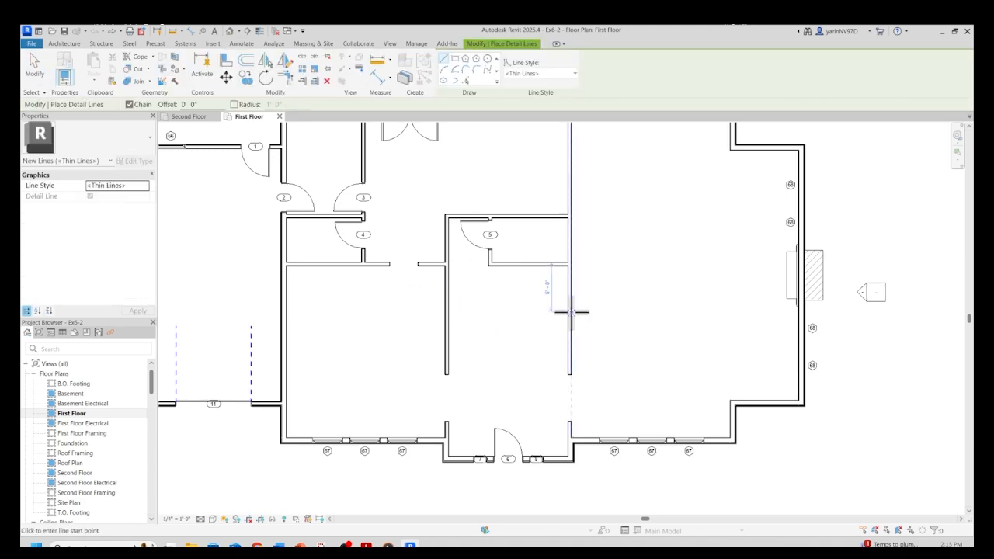
mouse_move(517, 267)
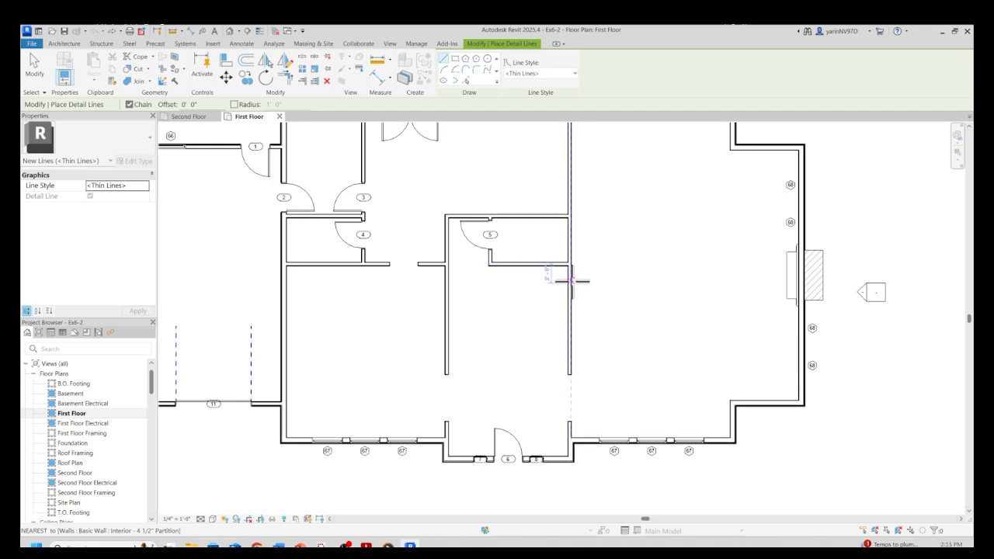
click(548, 280)
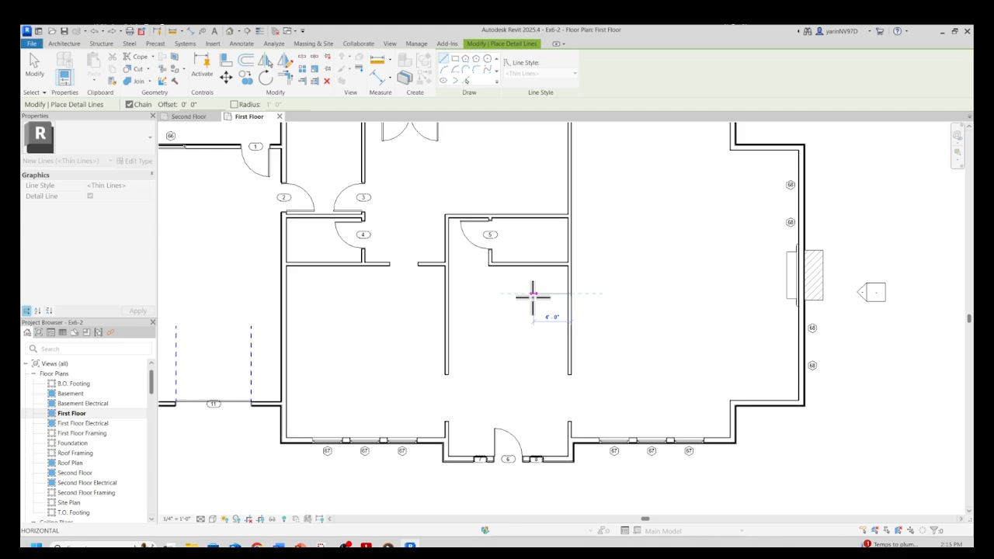
mouse_move(535, 297)
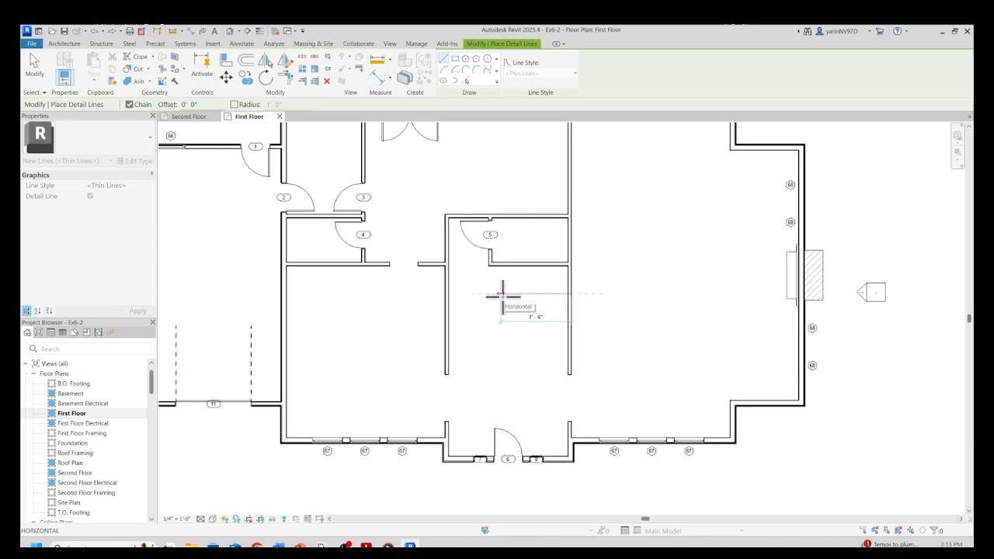
click(501, 293)
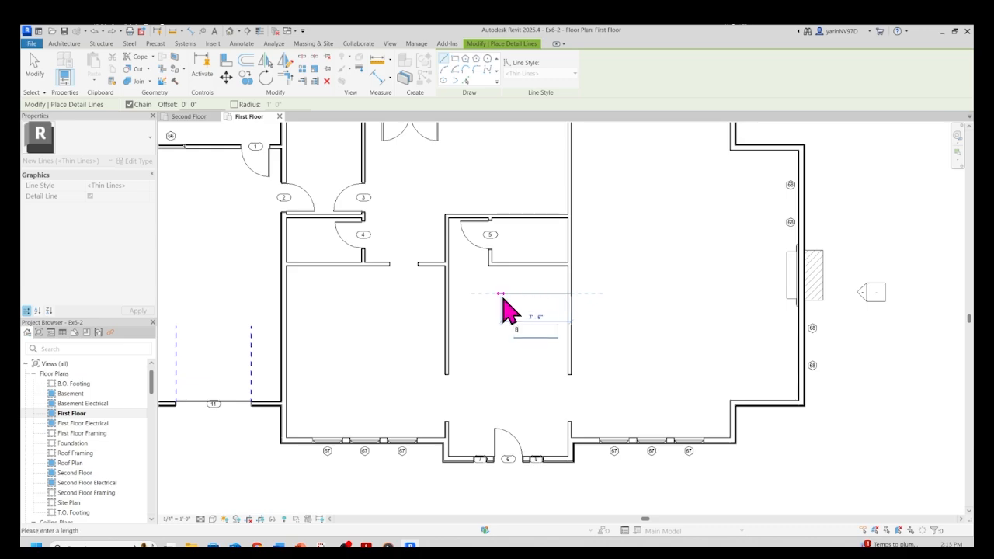
click(503, 297)
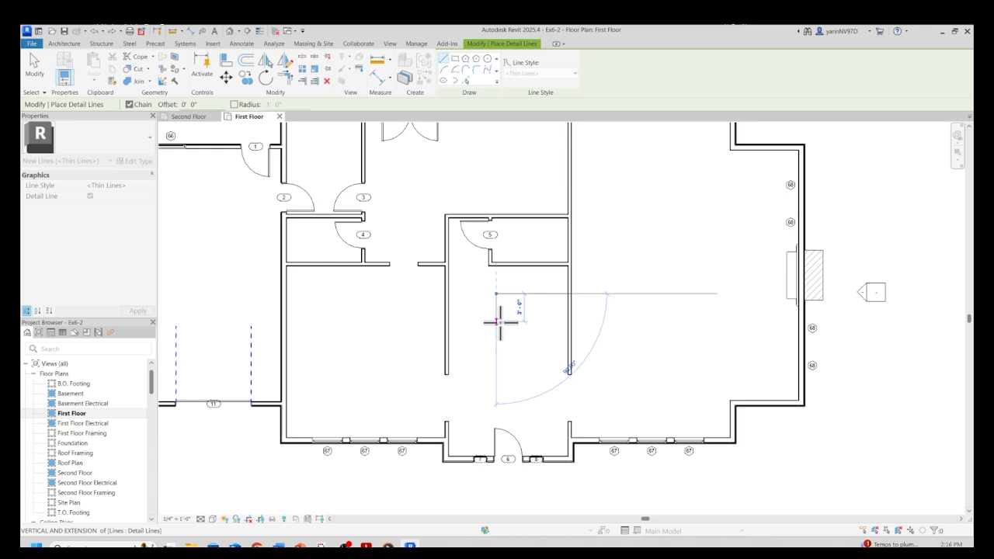
mouse_move(504, 324)
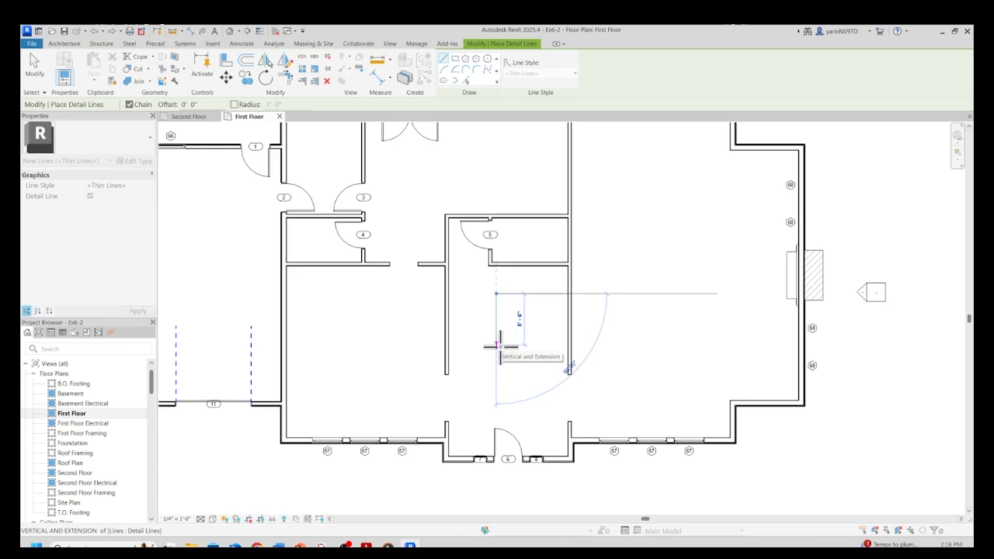
text(6)
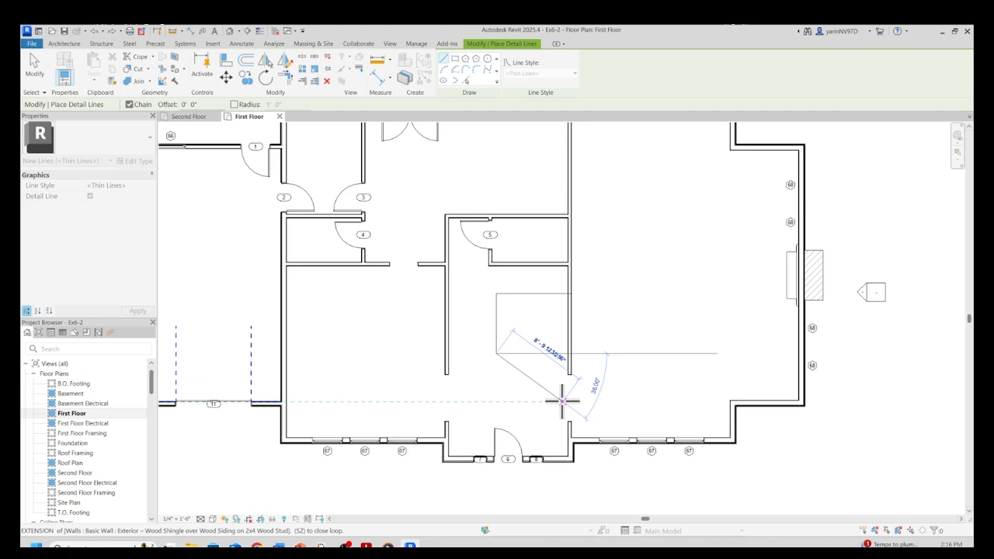
mouse_move(519, 356)
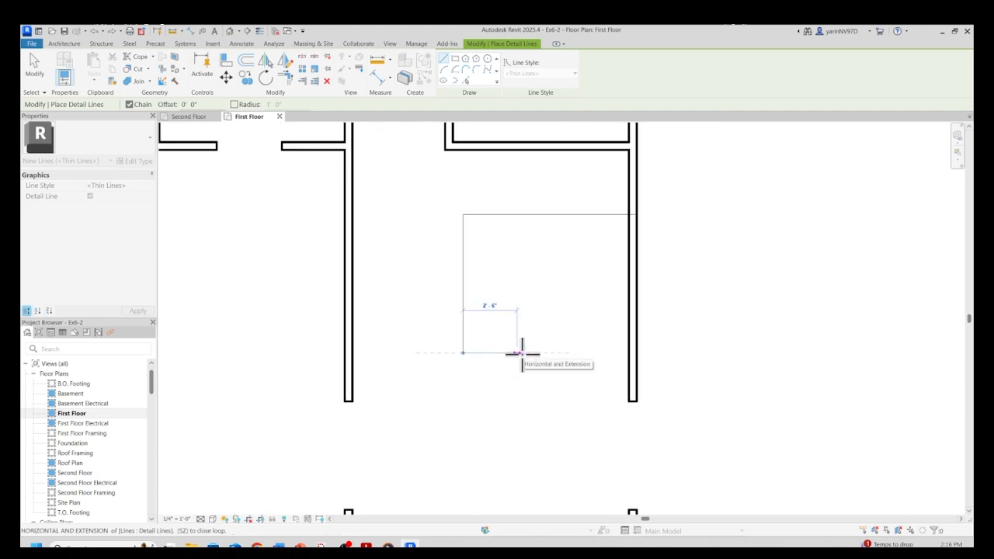
mouse_move(525, 354)
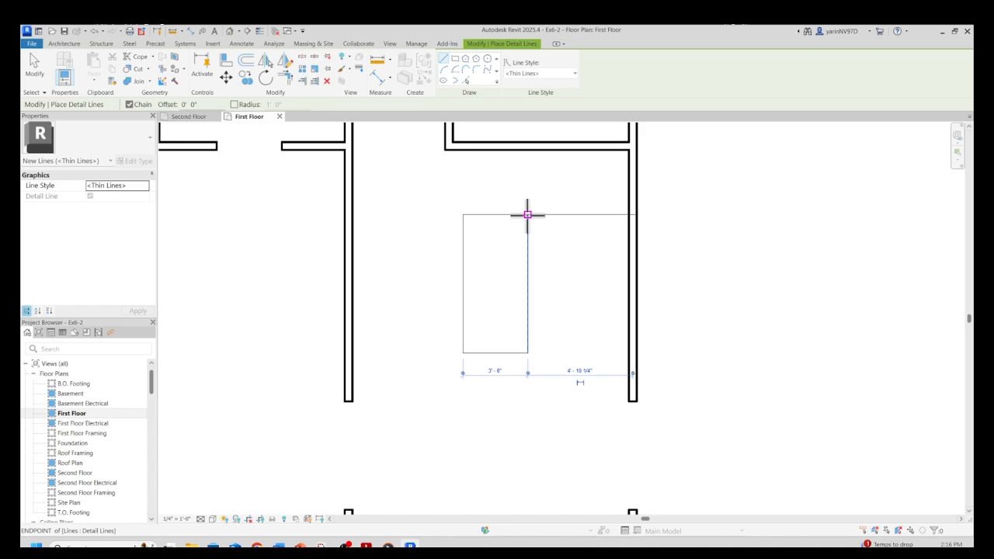
mouse_move(552, 215)
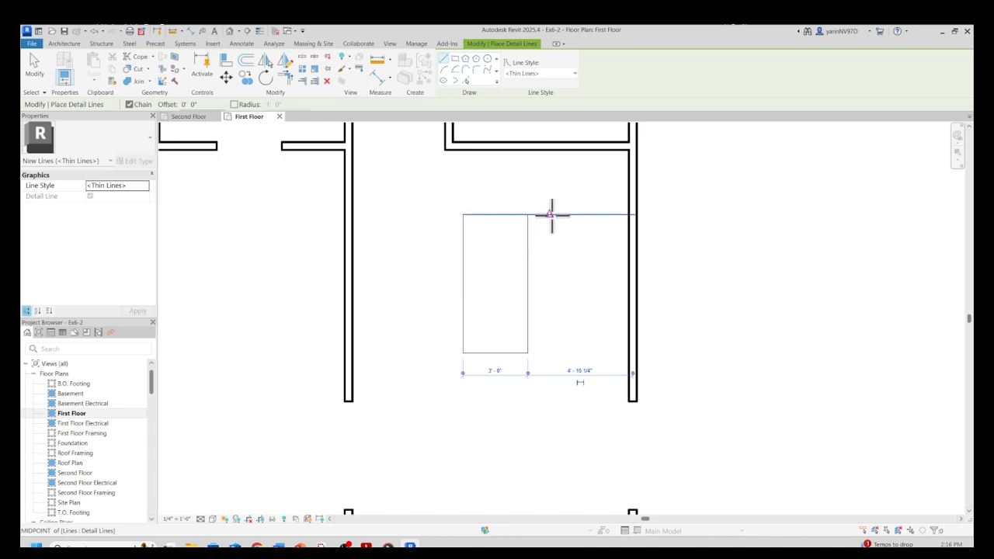
mouse_move(550, 214)
text(2)
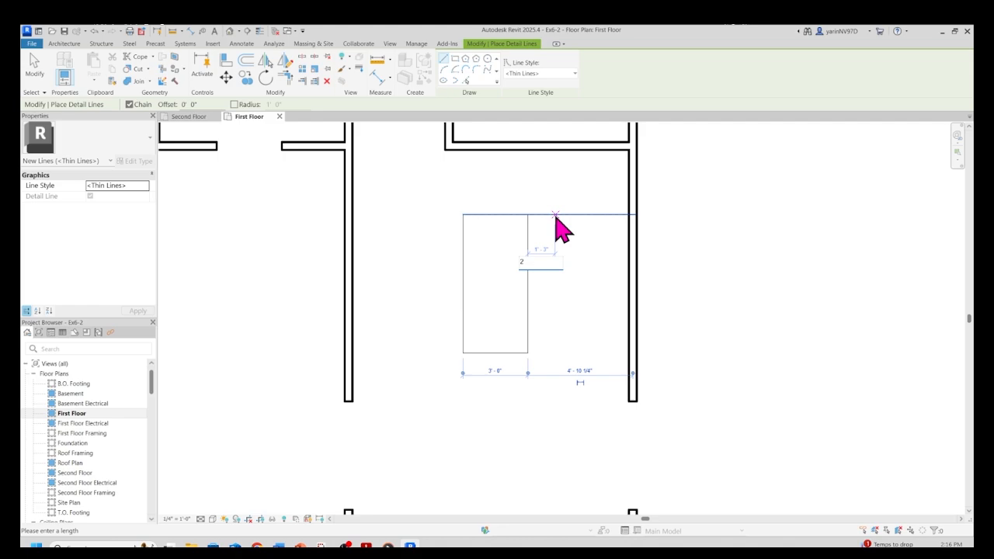
- Start another detail guide line from the outline's top edge
click(555, 213)
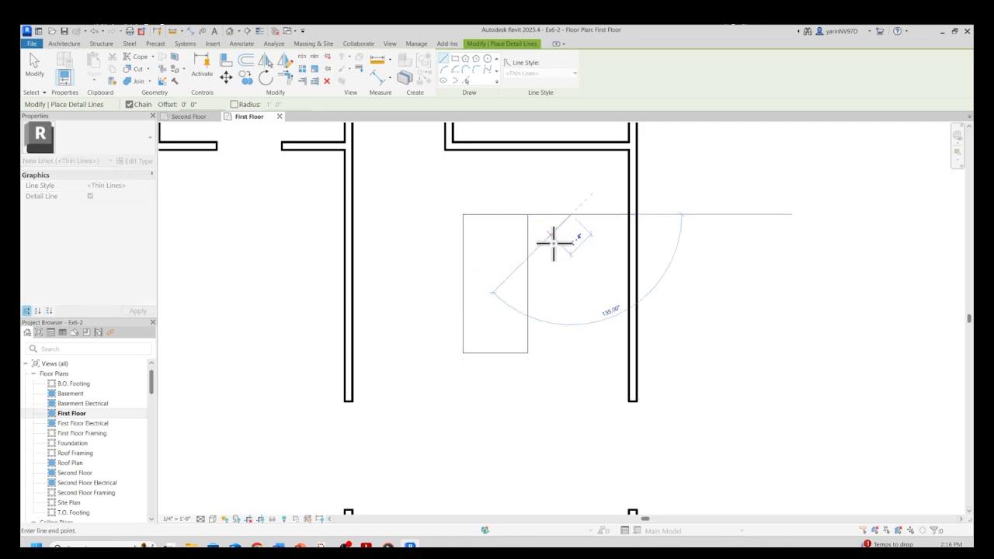
mouse_move(571, 340)
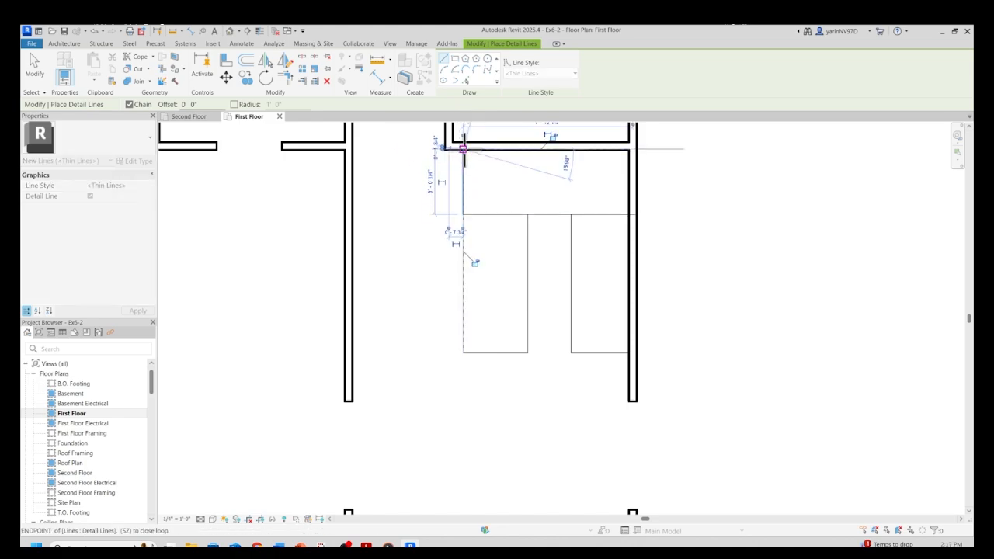
mouse_move(463, 149)
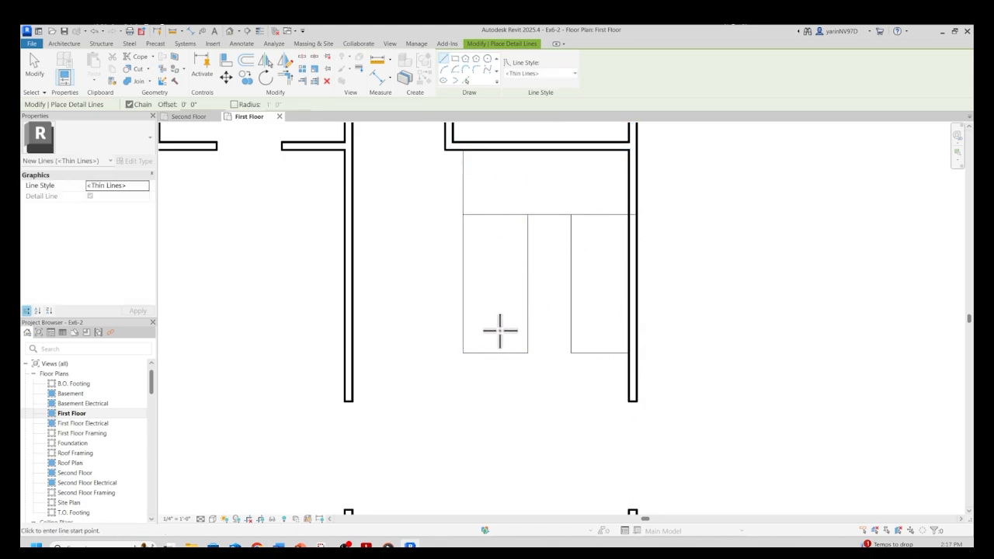
mouse_move(599, 276)
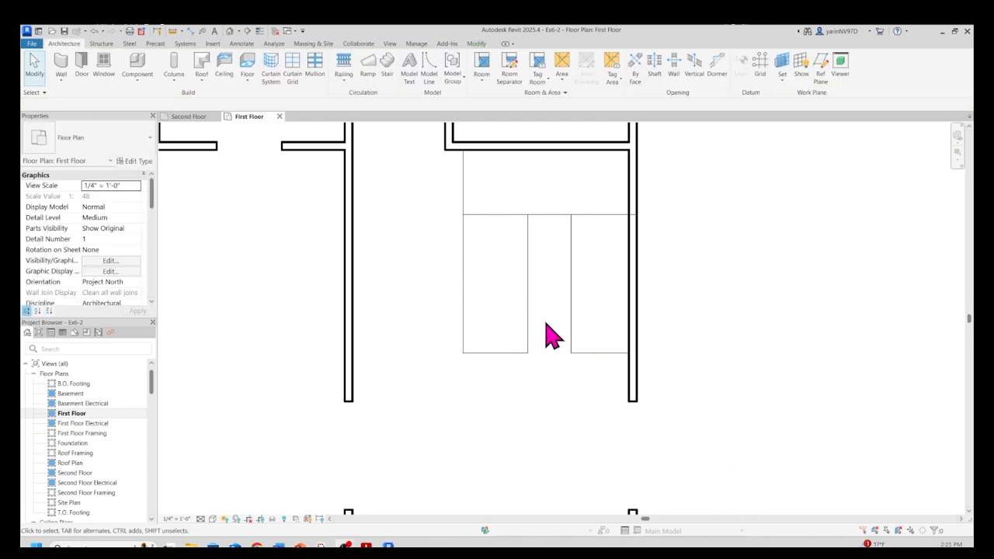
mouse_move(474, 183)
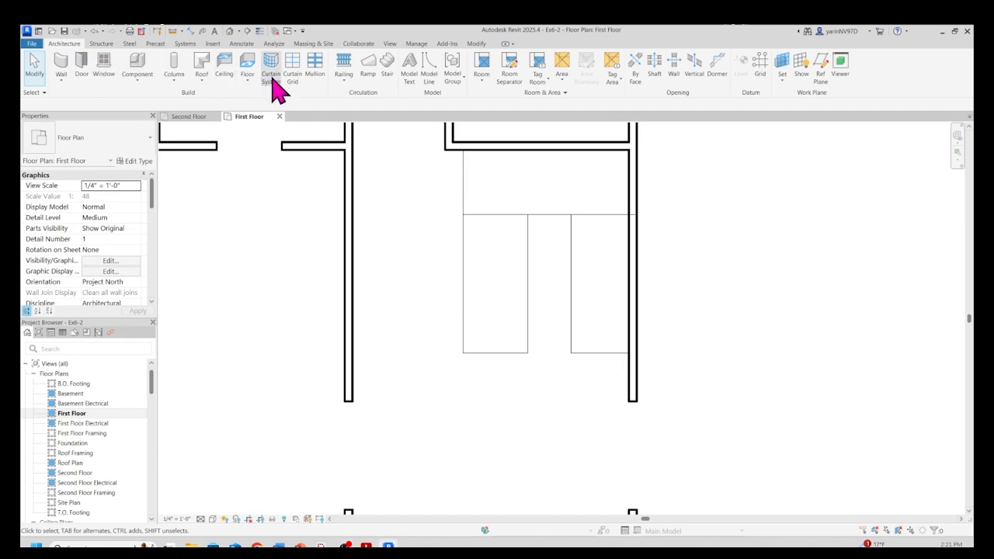
- Launch the Architecture Stair tool to enter Create Stair mode with 16 desired risers
click(387, 66)
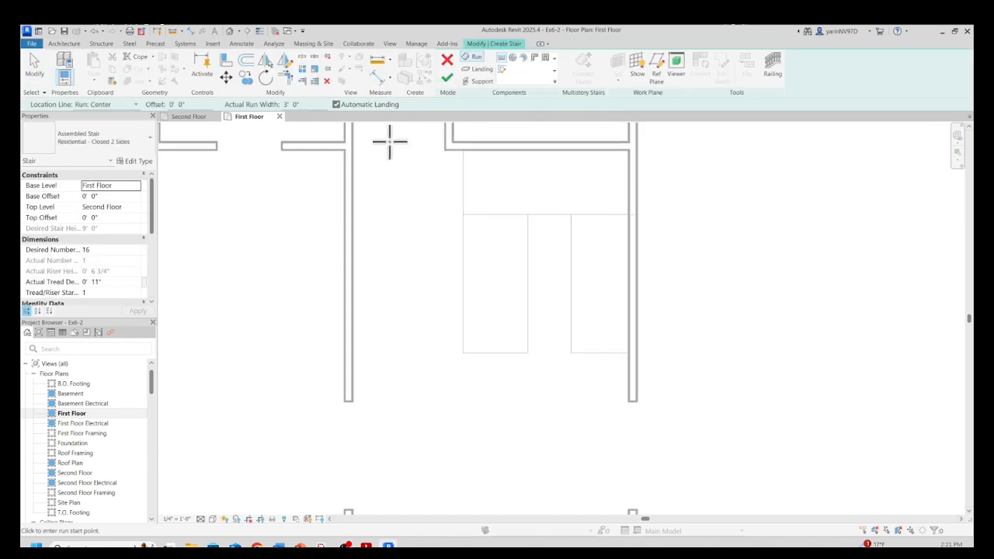
mouse_move(220, 152)
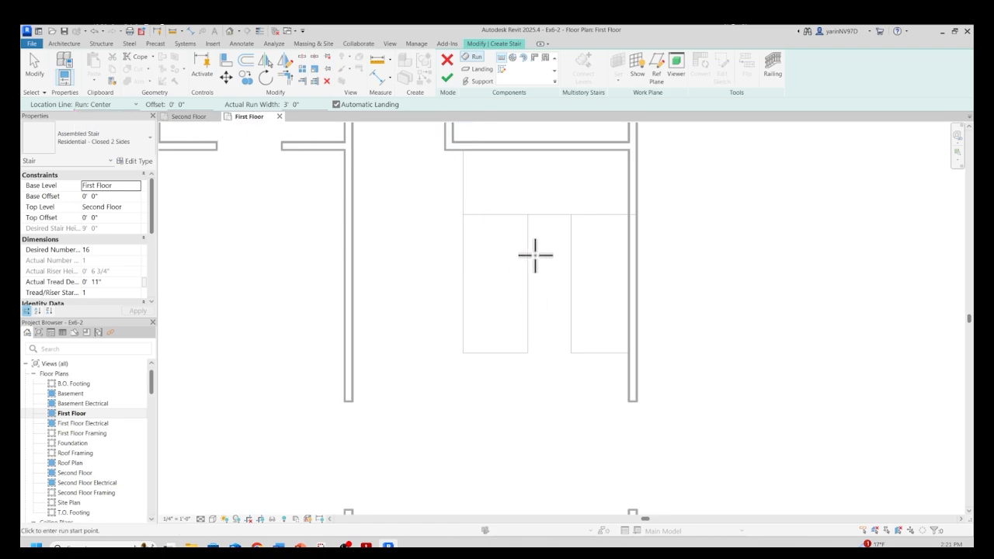
mouse_move(307, 136)
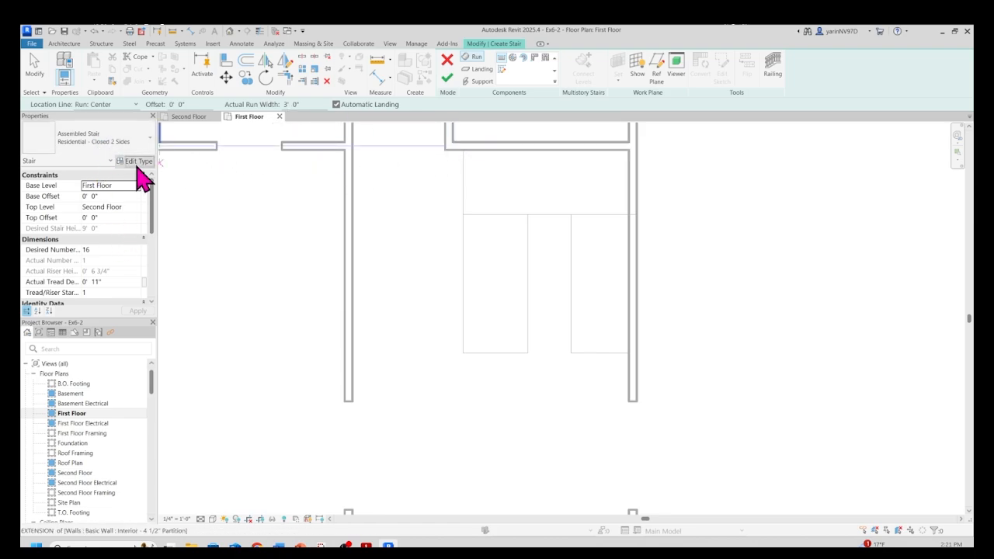
click(133, 160)
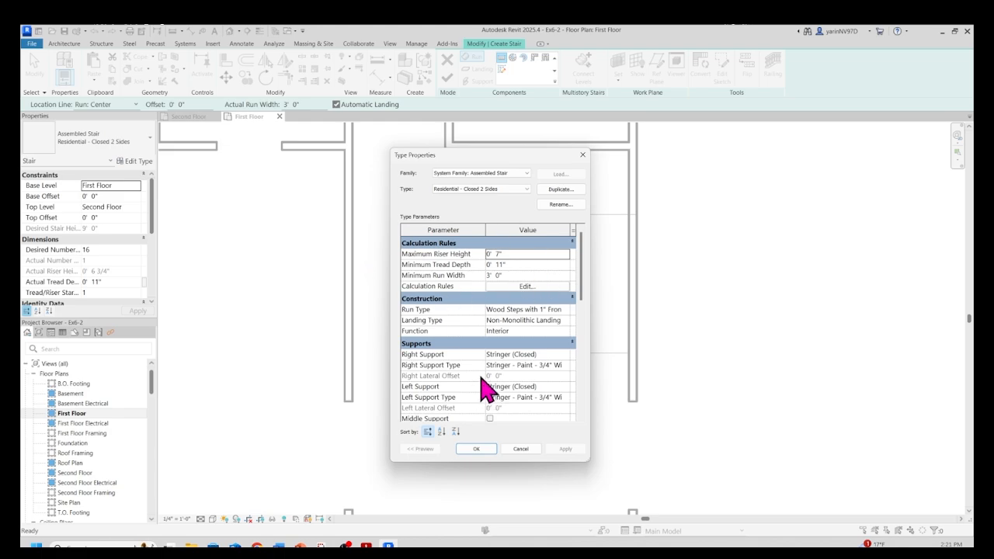
mouse_move(466, 295)
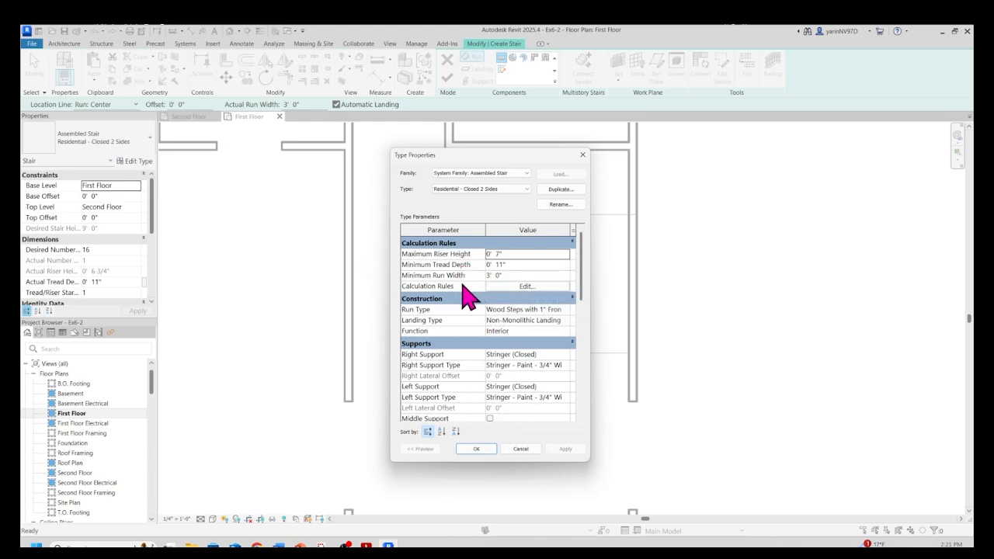
mouse_move(505, 288)
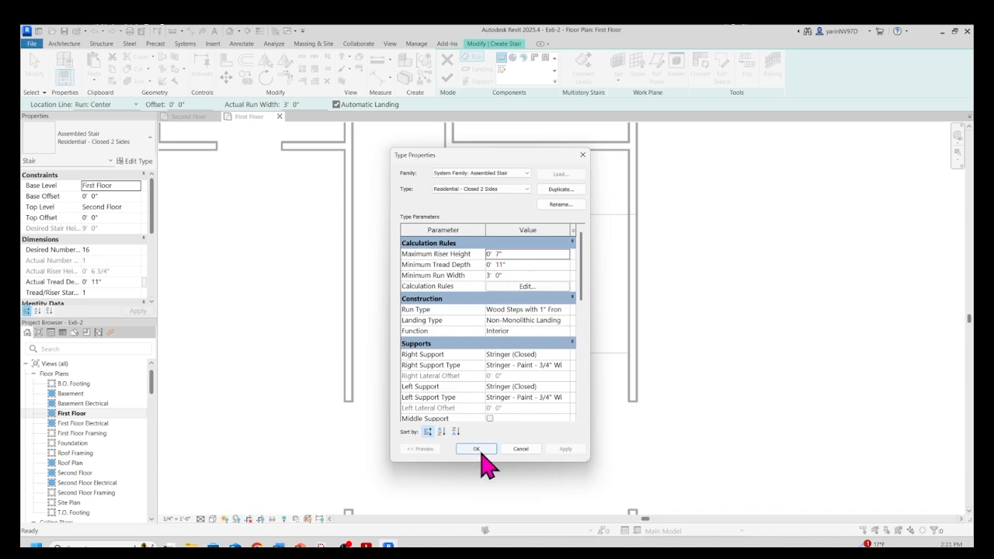
click(476, 449)
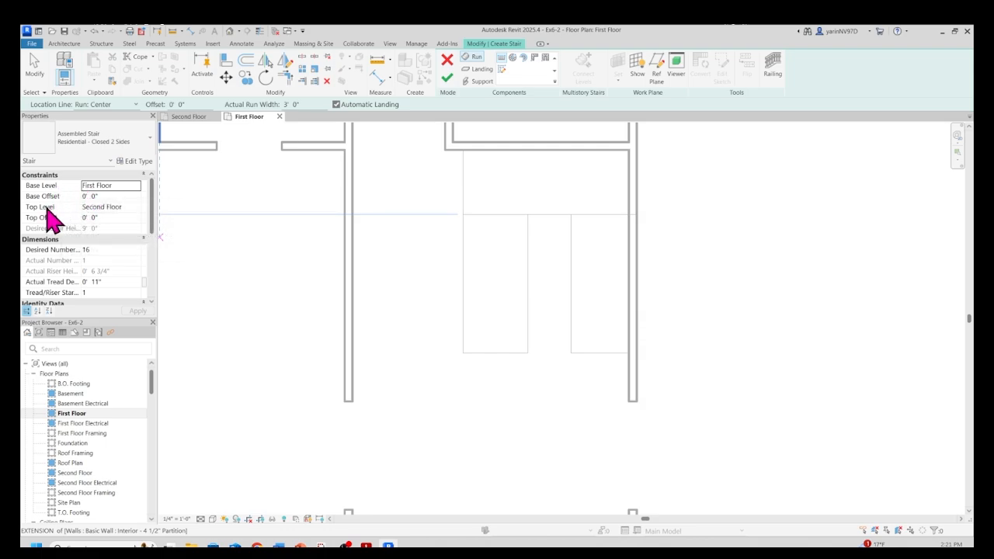
mouse_move(254, 236)
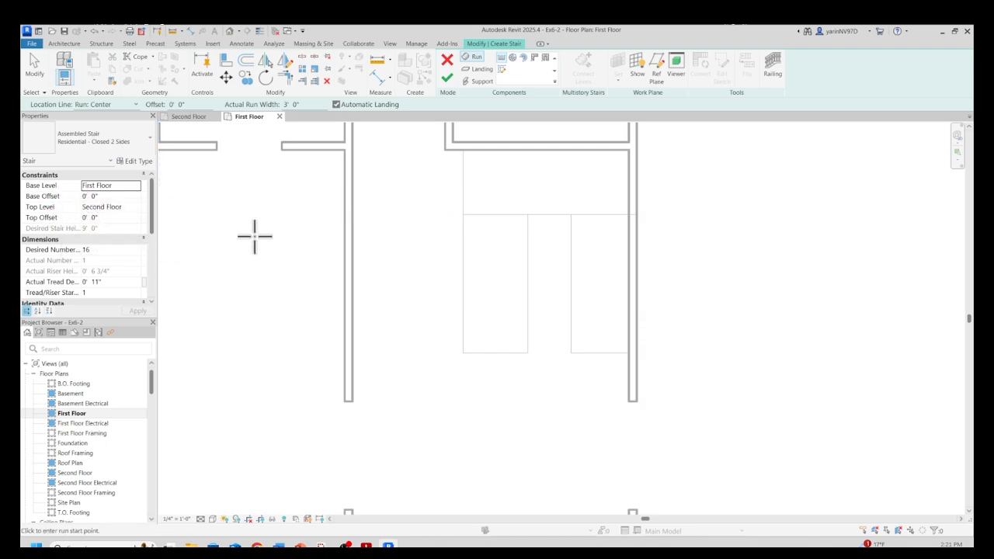
mouse_move(479, 275)
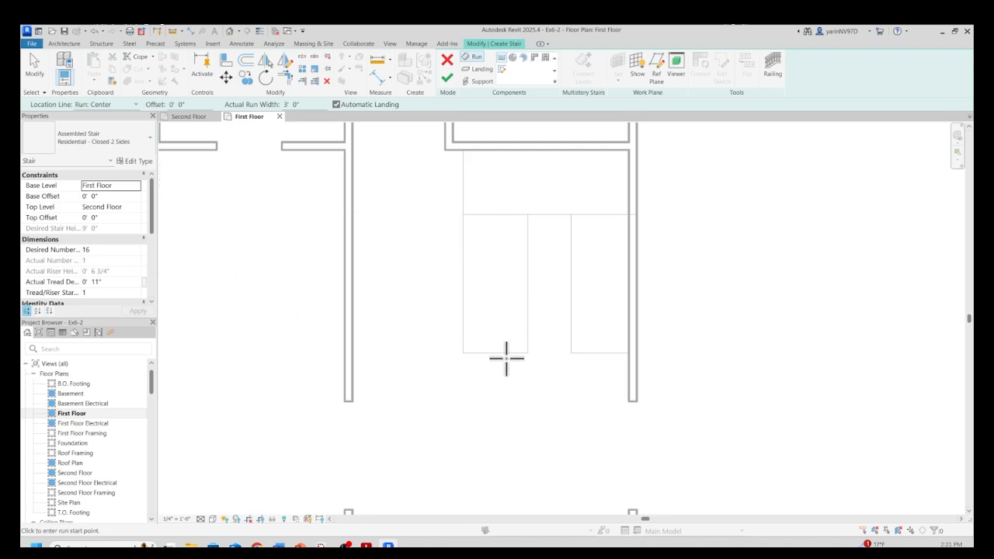
mouse_move(588, 278)
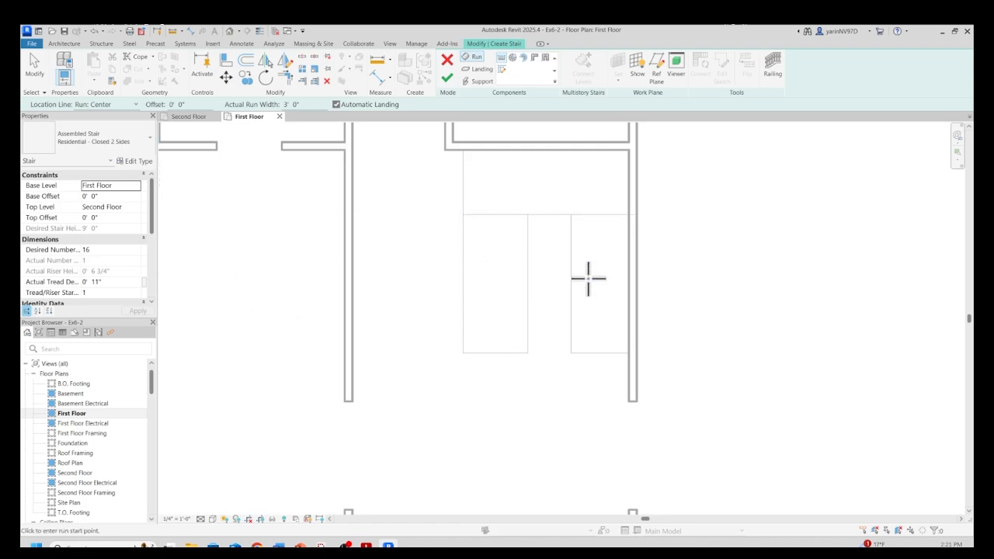
mouse_move(496, 365)
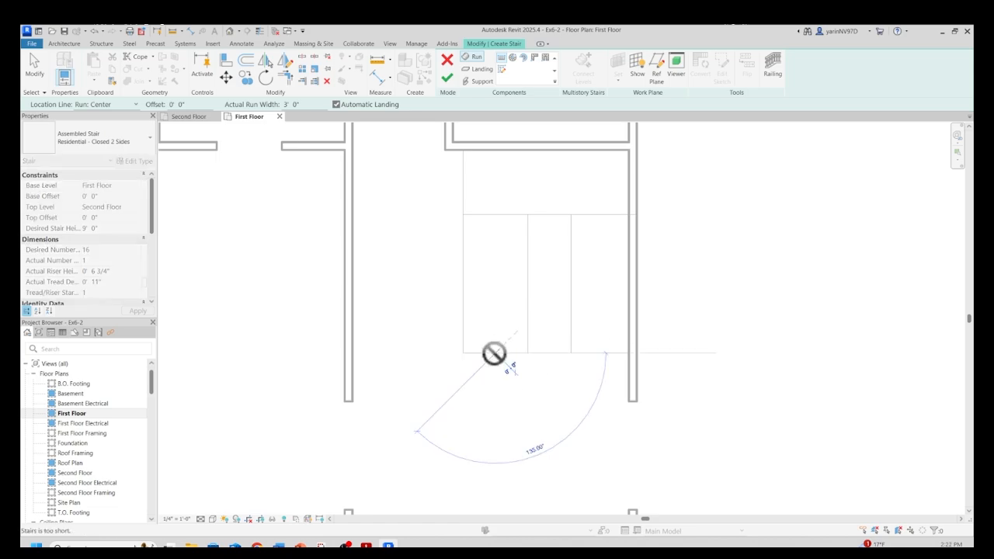
mouse_move(494, 354)
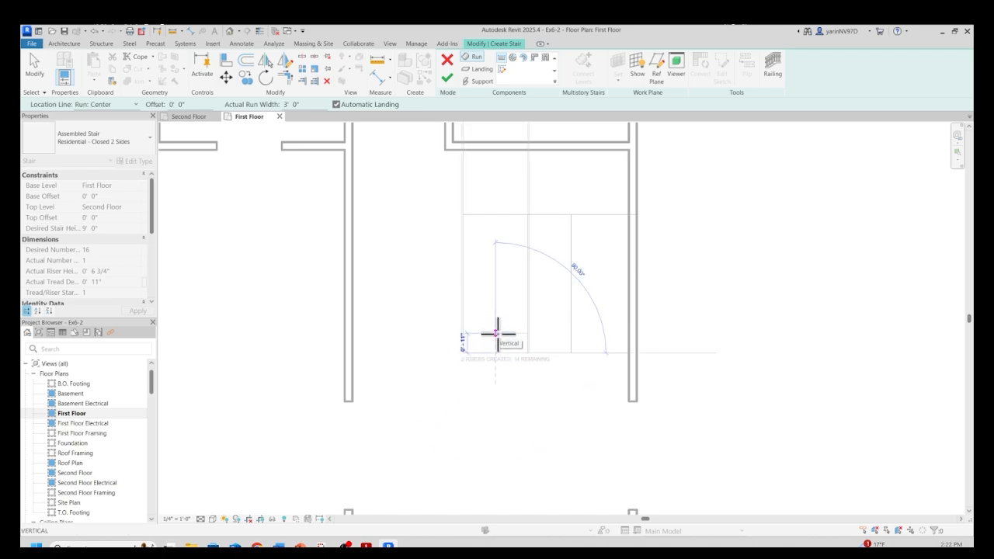
- Start the first run at the bottom of the left run outline
click(496, 311)
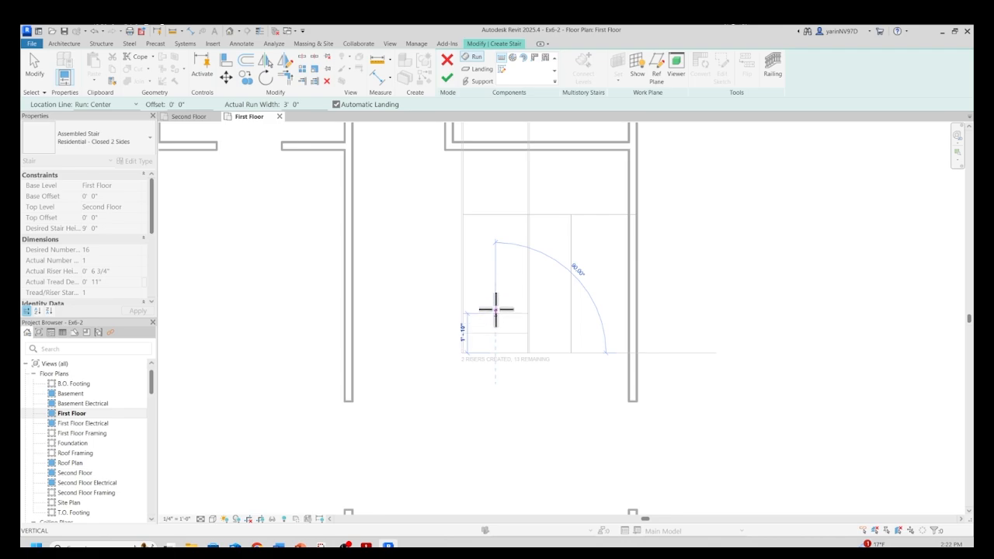
mouse_move(497, 309)
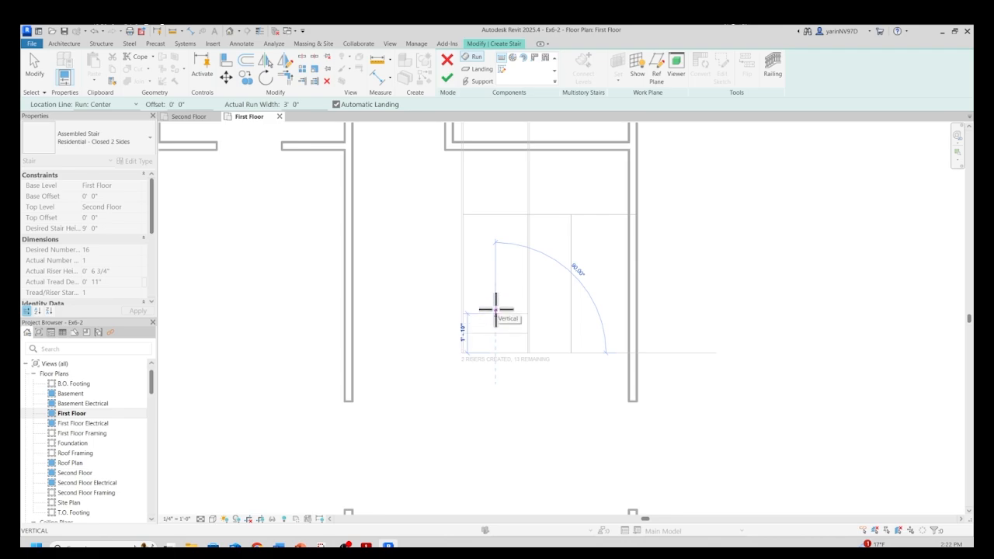
mouse_move(495, 294)
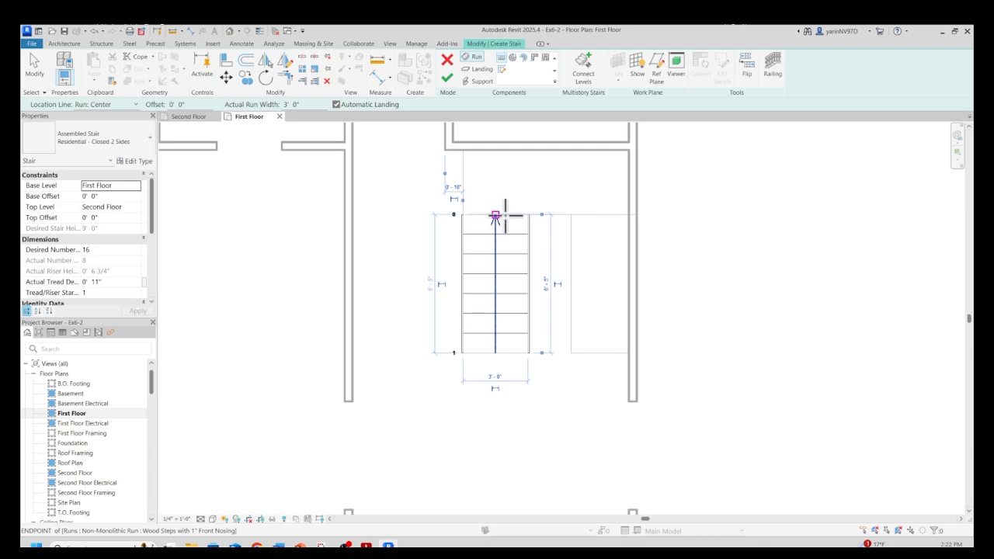
mouse_move(496, 218)
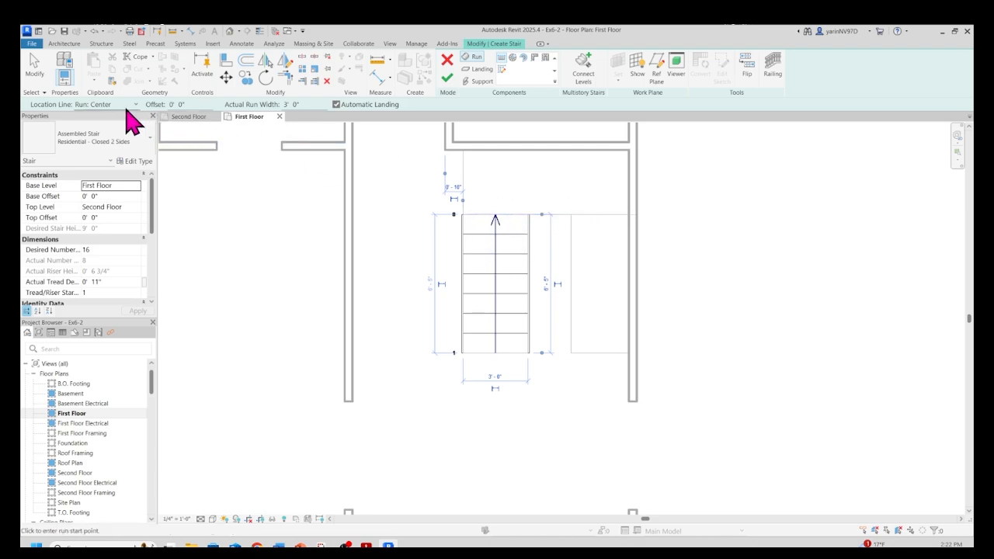
mouse_move(144, 115)
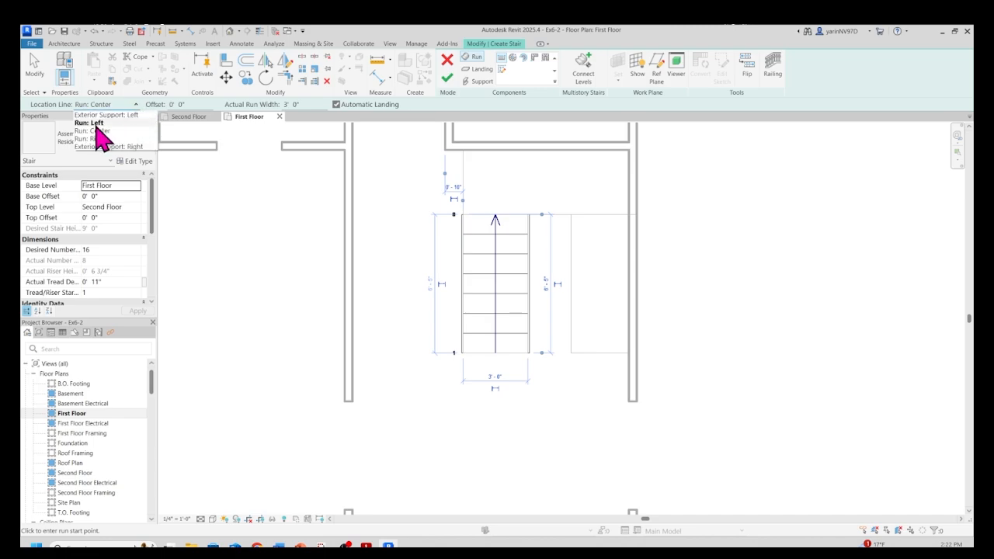
- Set the second run's Location Line to Run: Left
click(89, 122)
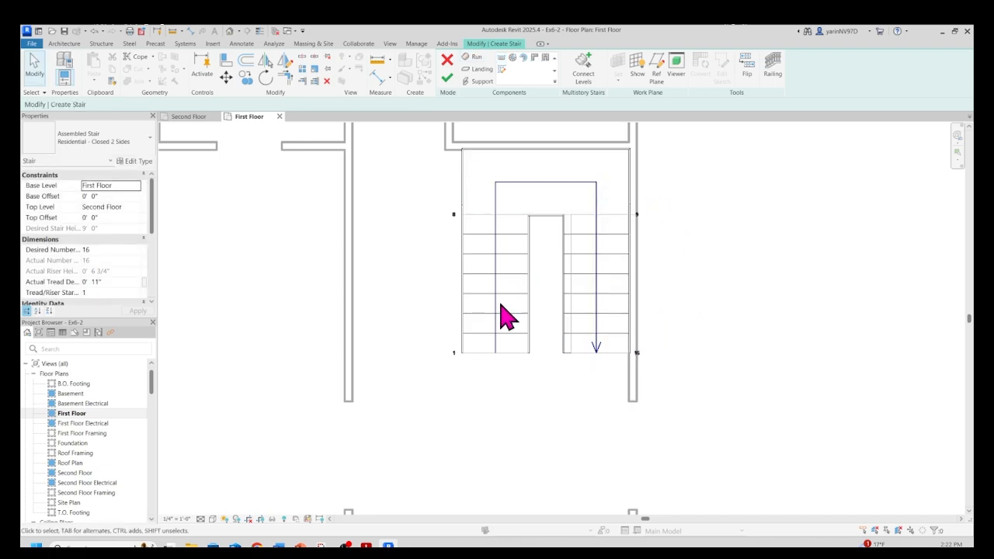
mouse_move(447, 77)
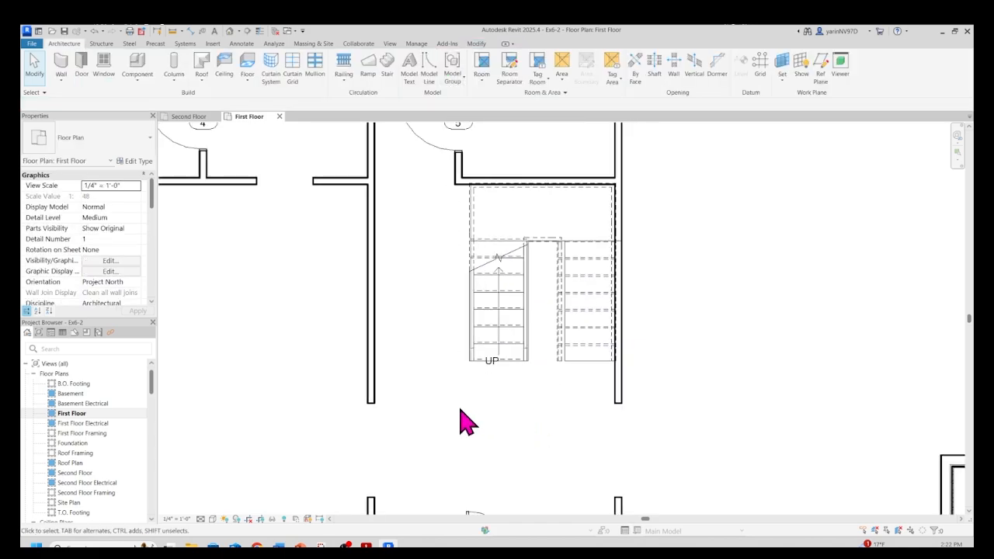
mouse_move(357, 194)
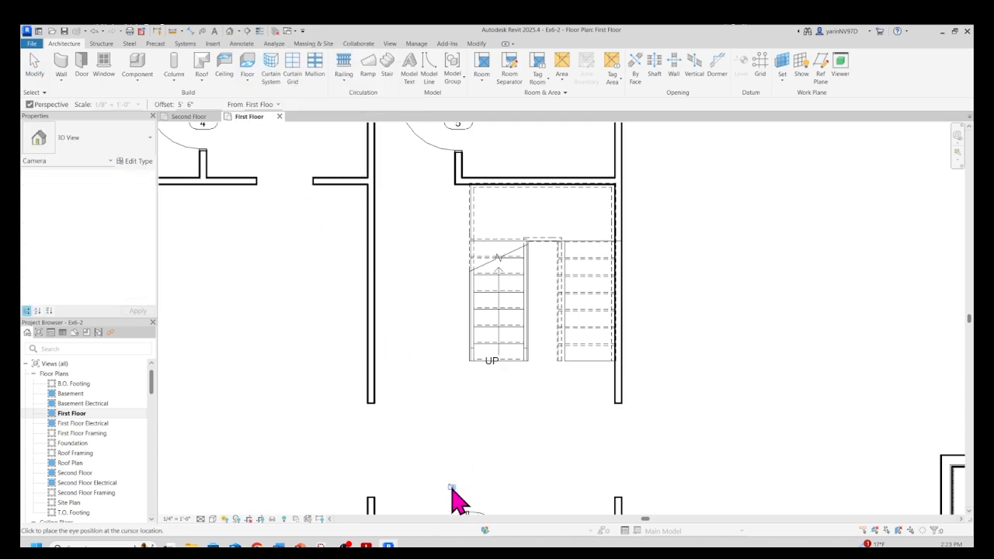
- Place the perspective camera's eye point below the U-shaped stair
click(453, 488)
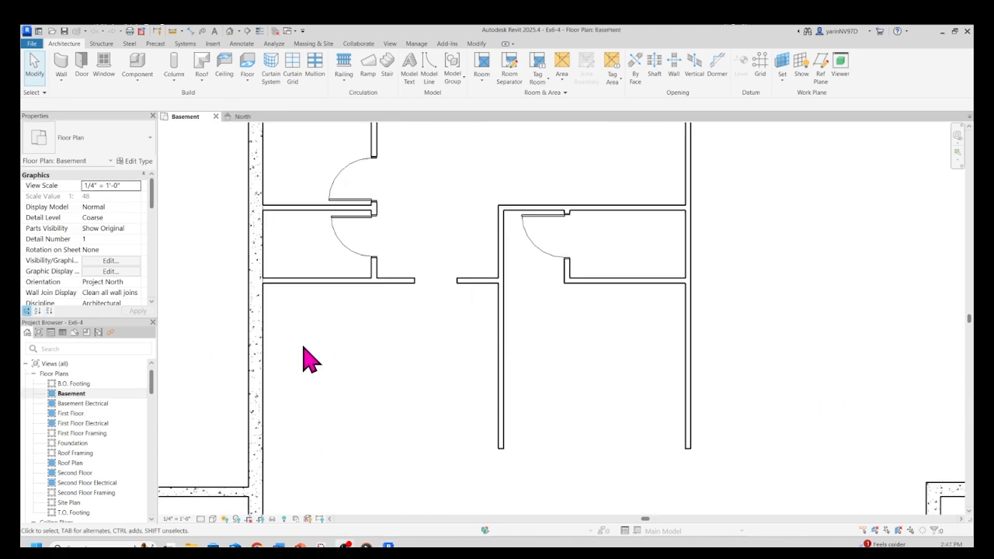
mouse_move(550, 348)
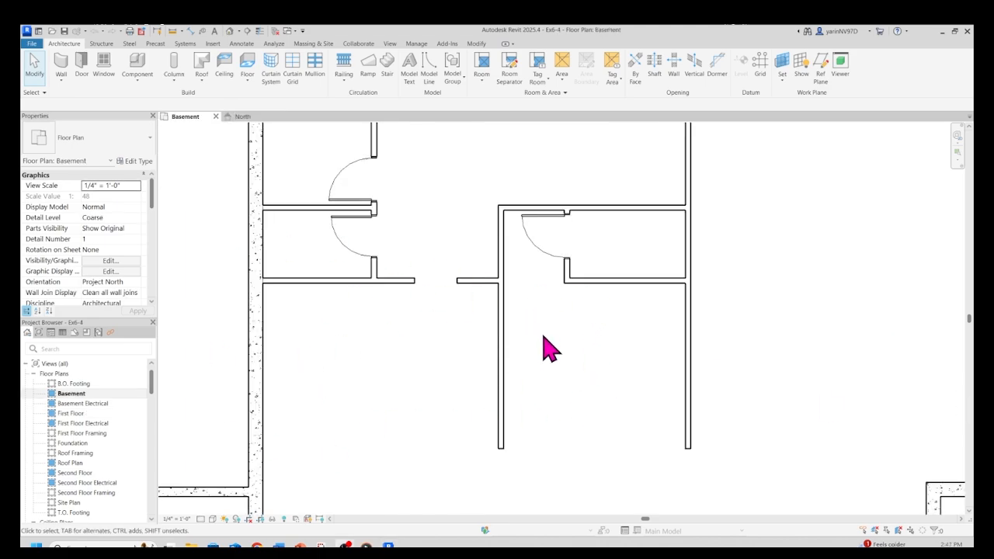
mouse_move(630, 360)
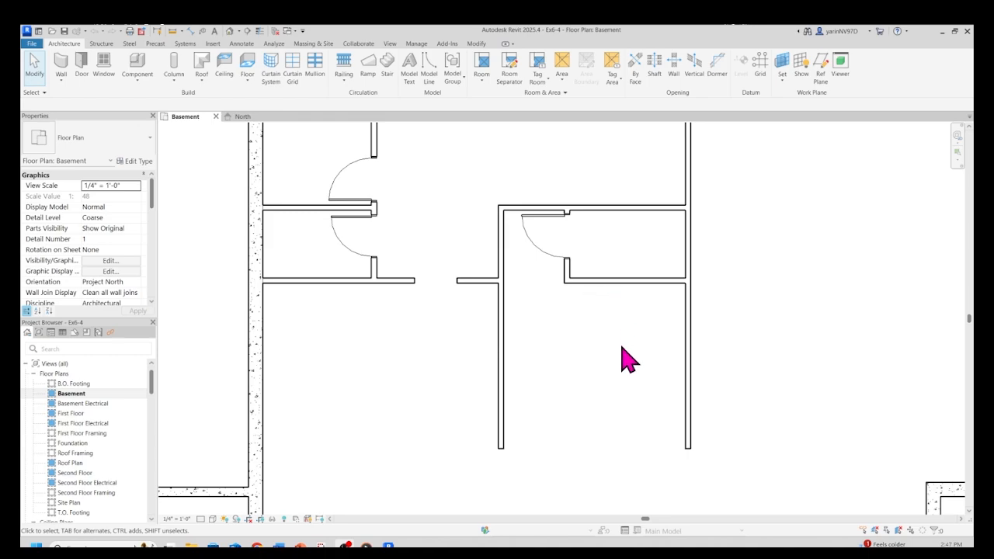
mouse_move(559, 308)
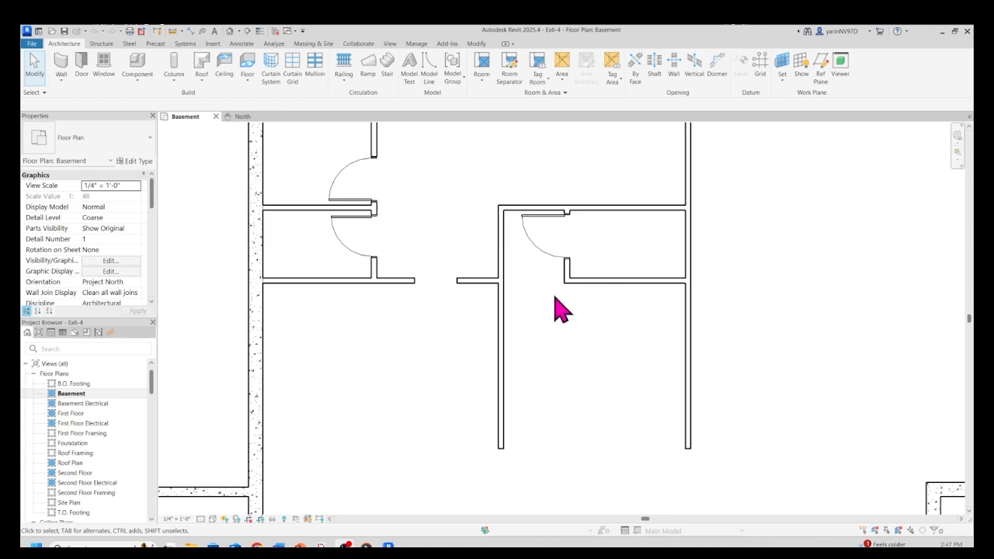
mouse_move(680, 385)
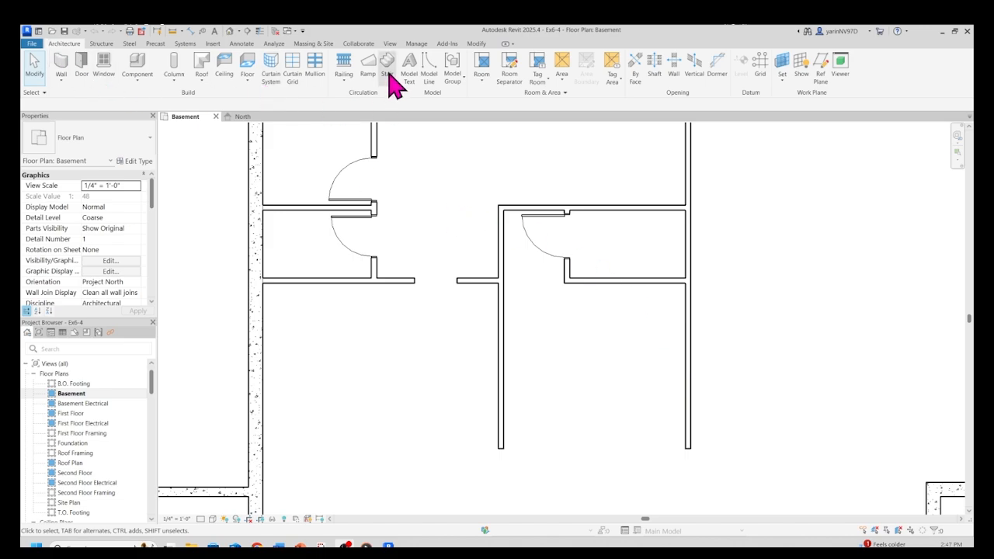
- Start a new Residential - Open 2 Sides stair with Location Line set to Run: Left
click(386, 66)
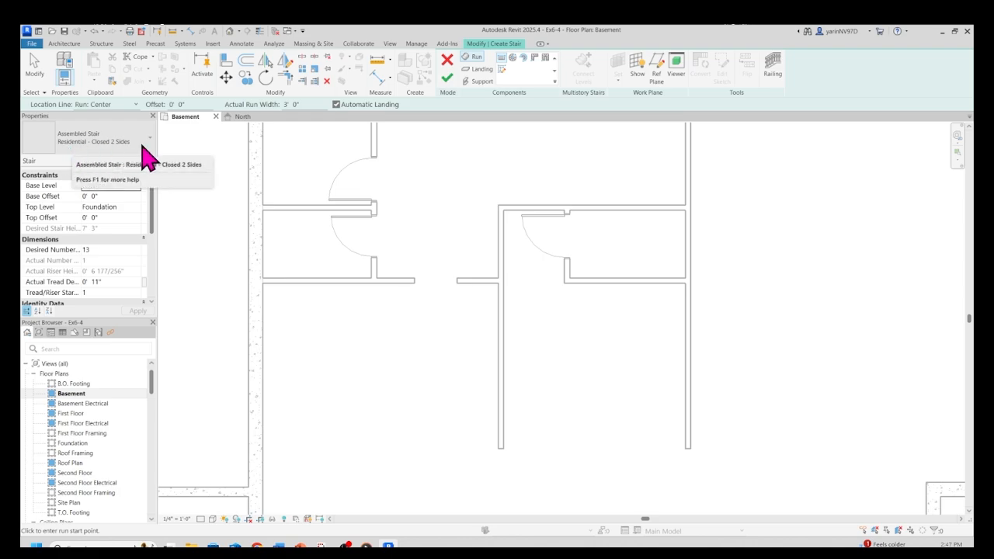
click(148, 138)
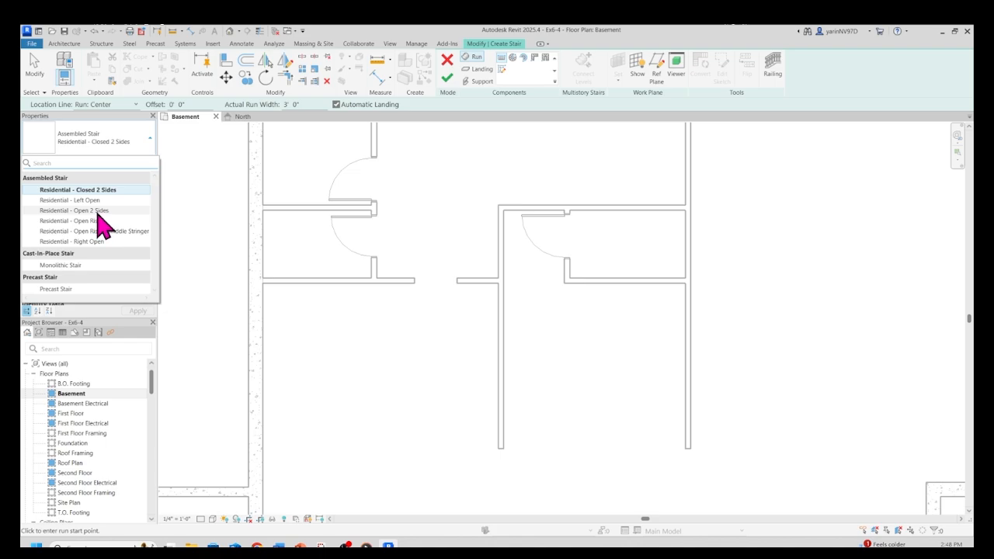
click(74, 209)
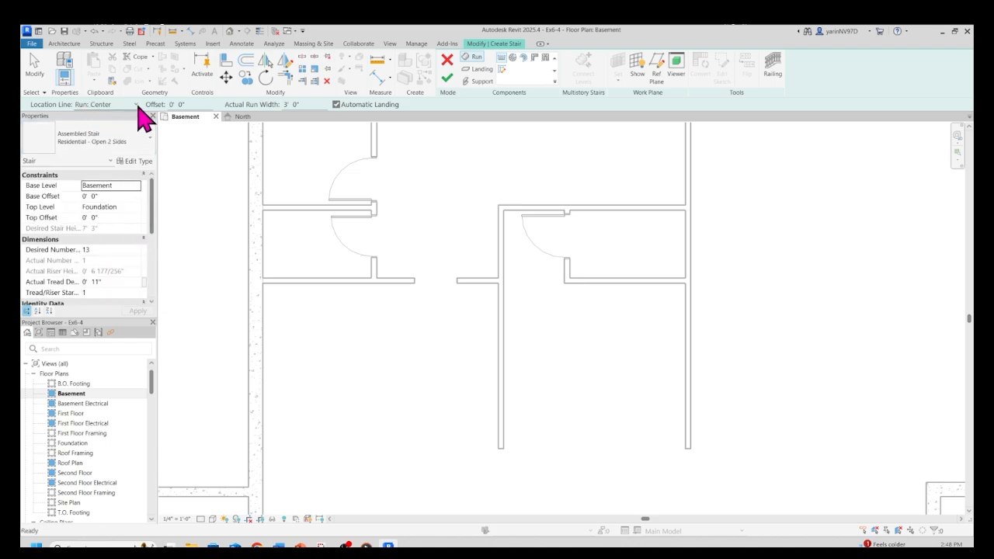
click(137, 104)
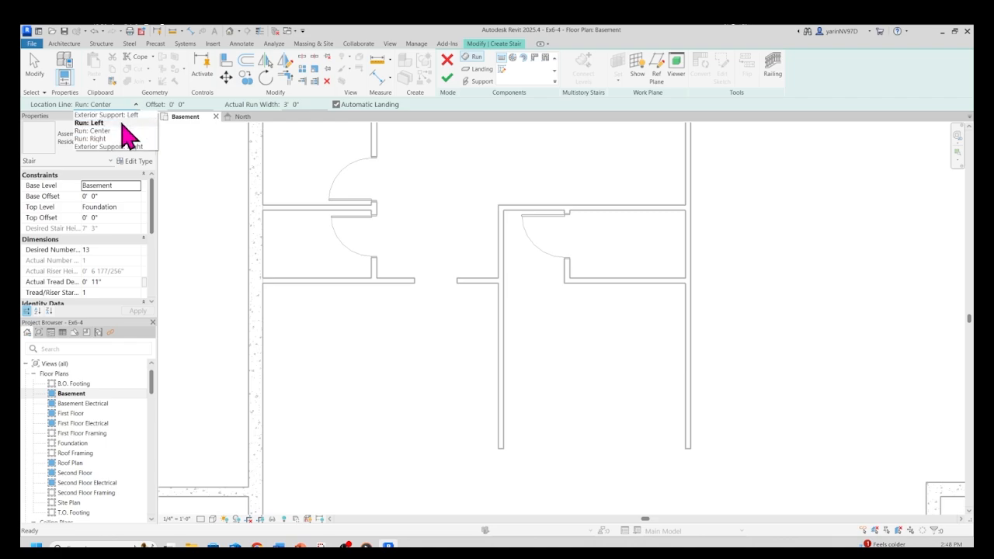
click(89, 123)
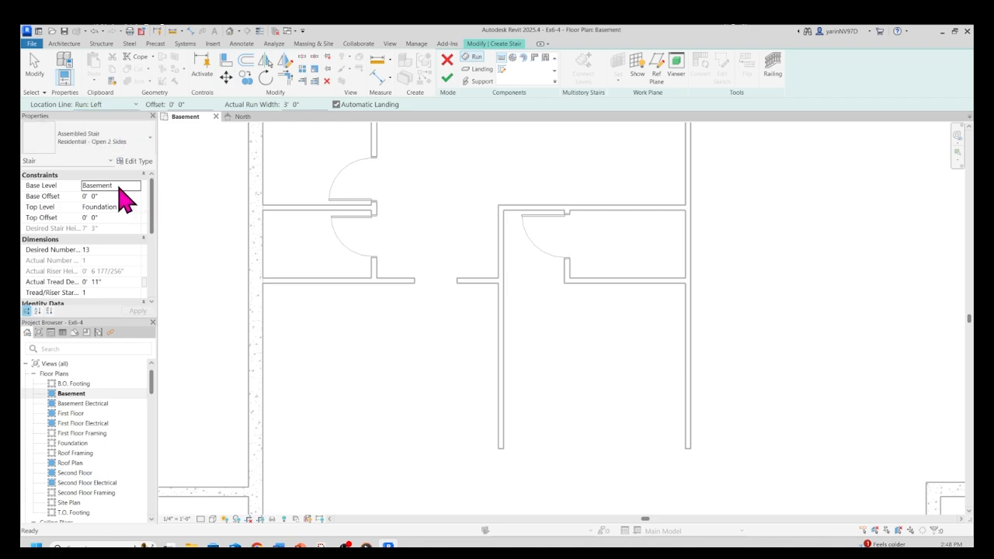
mouse_move(125, 210)
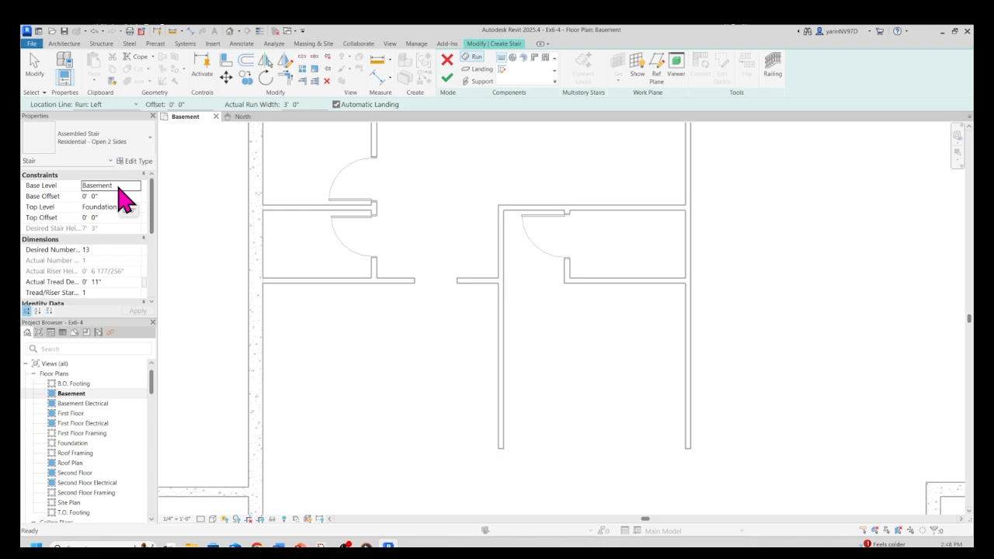
mouse_move(124, 221)
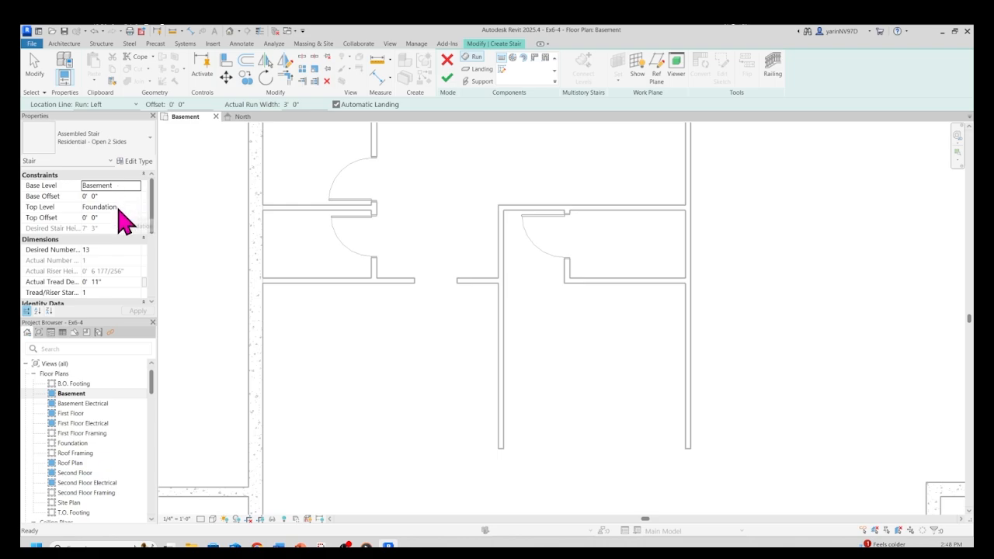
- Set the stair's Top Level to First Floor
click(109, 207)
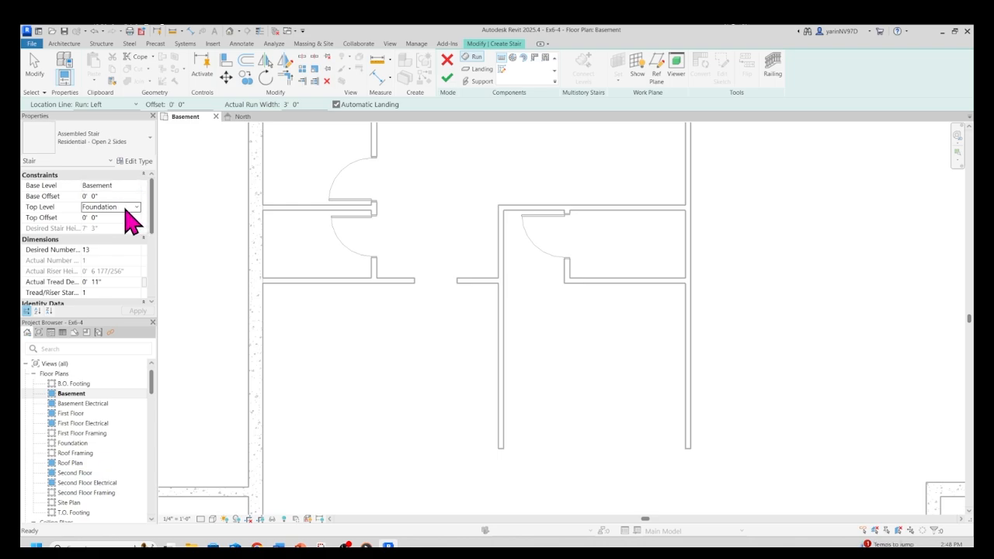
click(137, 206)
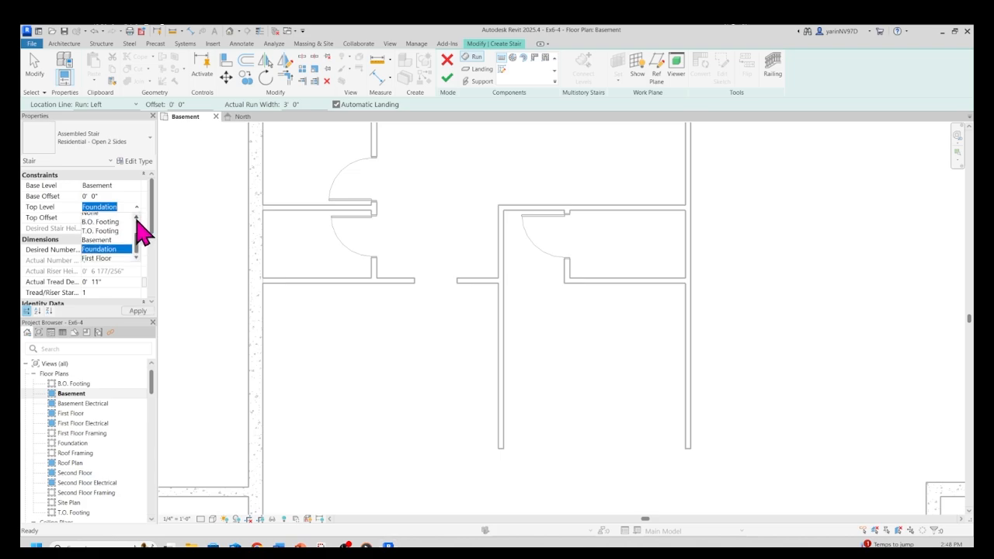
click(96, 258)
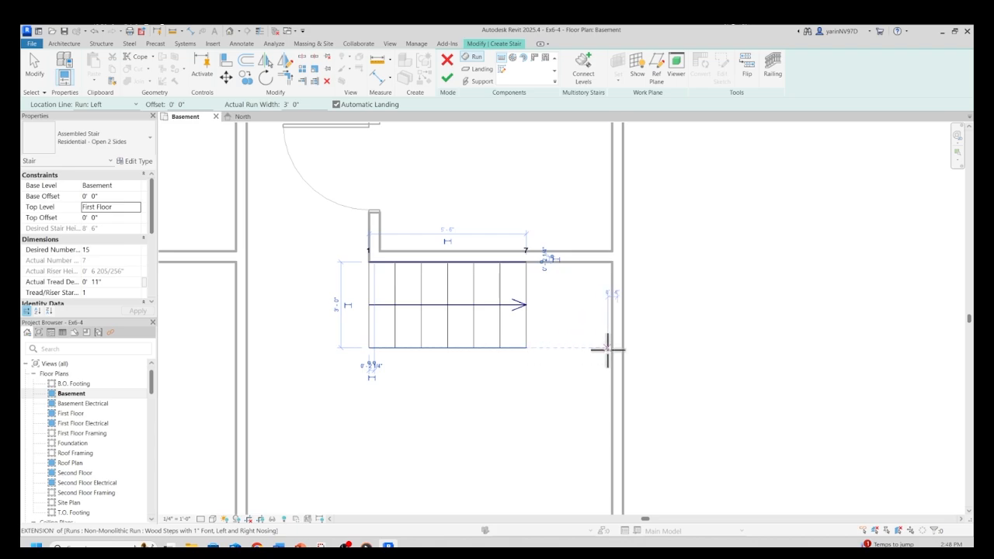
mouse_move(613, 378)
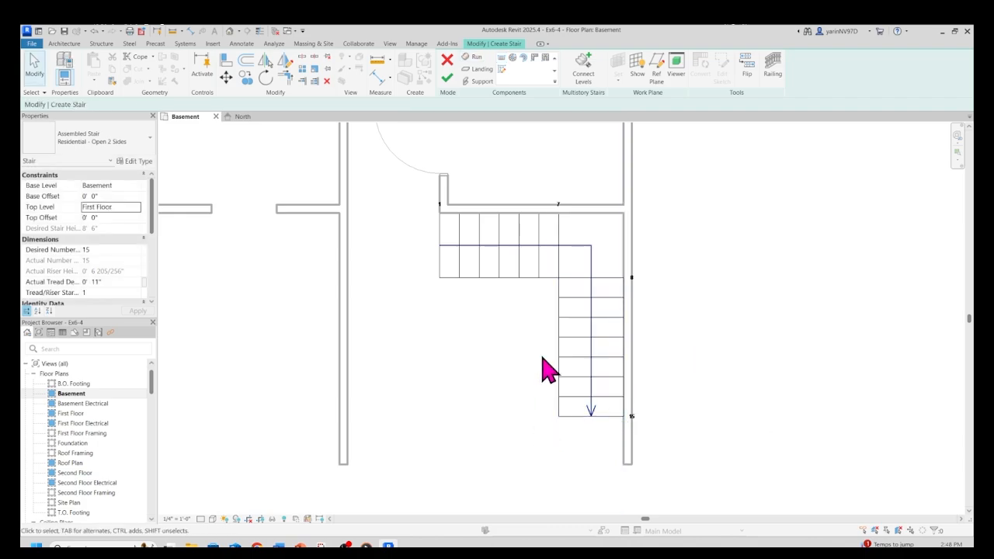
mouse_move(608, 364)
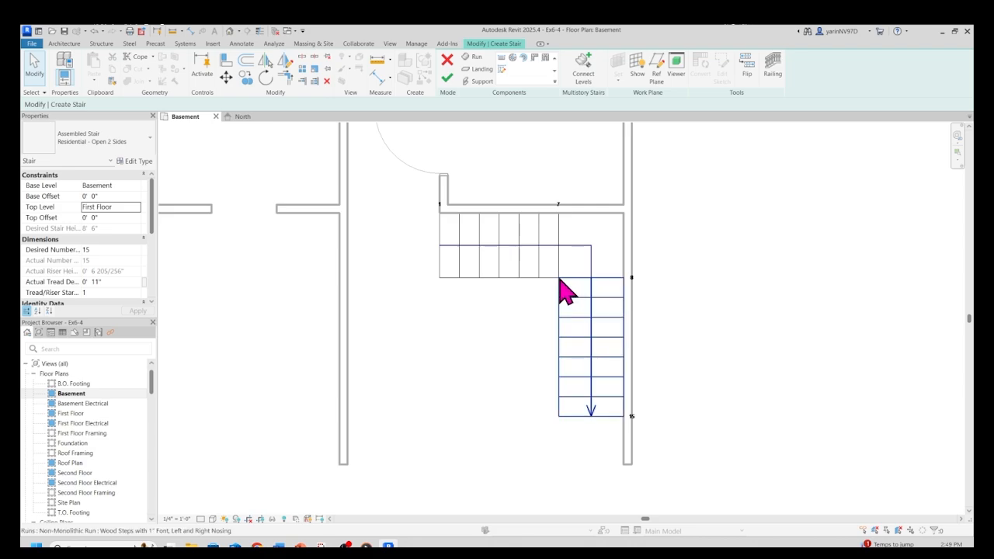
mouse_move(588, 295)
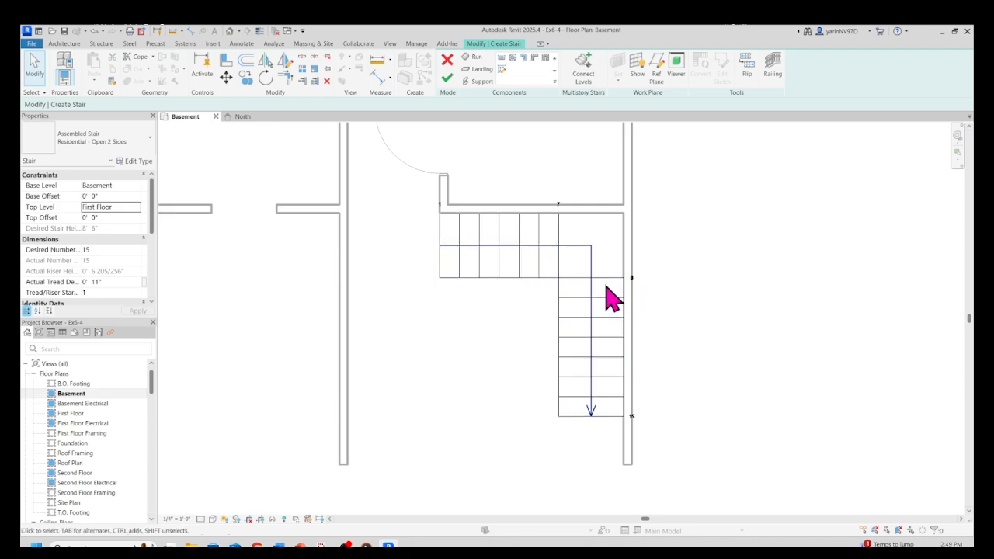
mouse_move(466, 112)
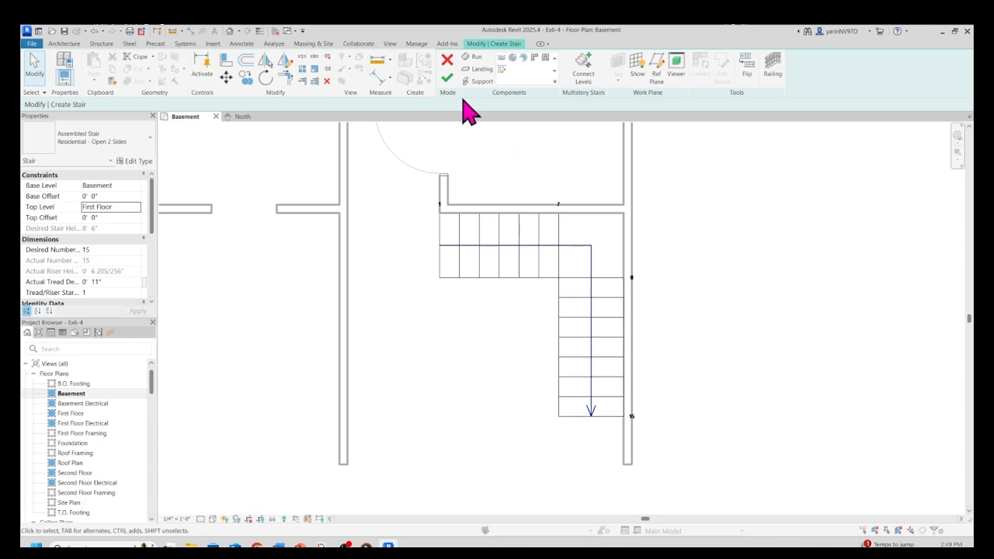
- Finish the L-shaped stair, place a camera below it, and select its handrail in 3D
click(446, 78)
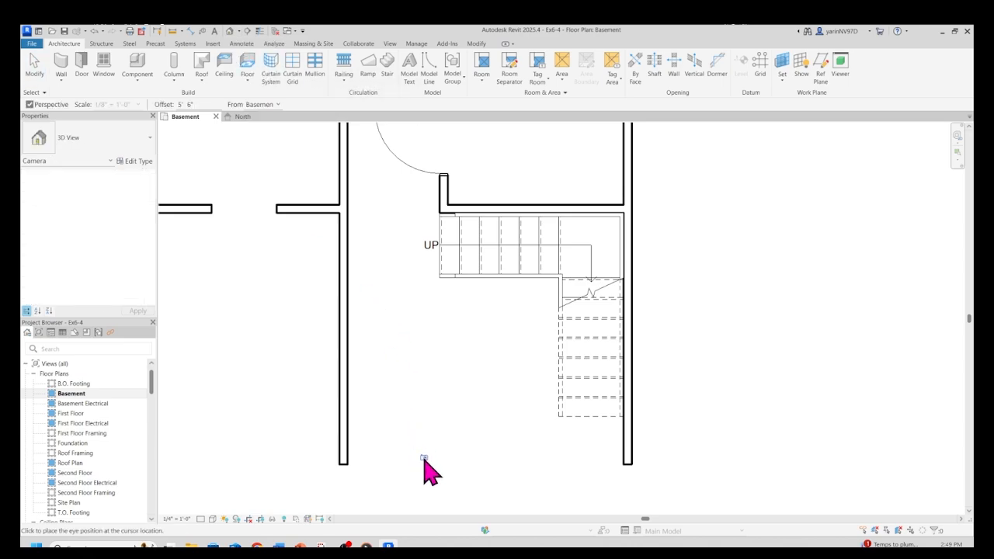
click(427, 459)
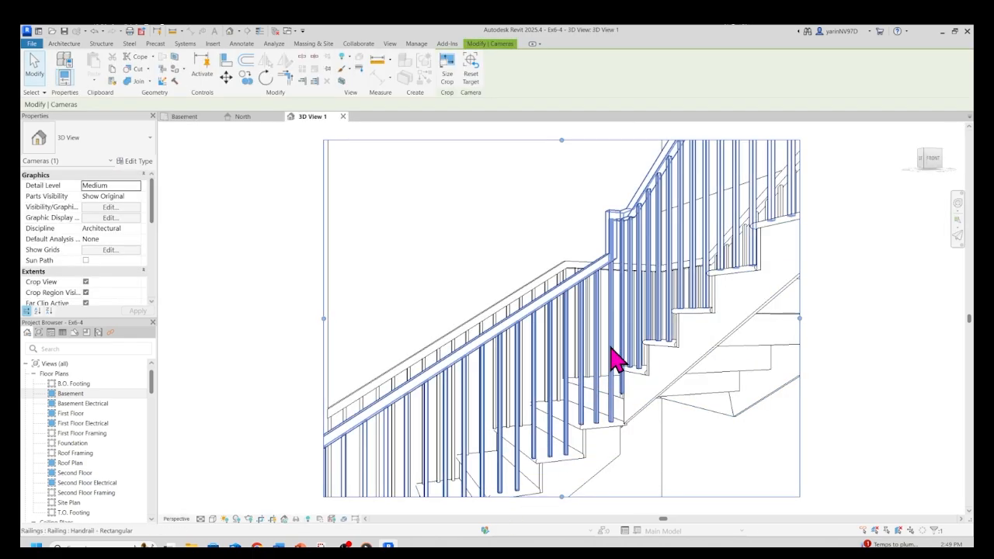
click(614, 357)
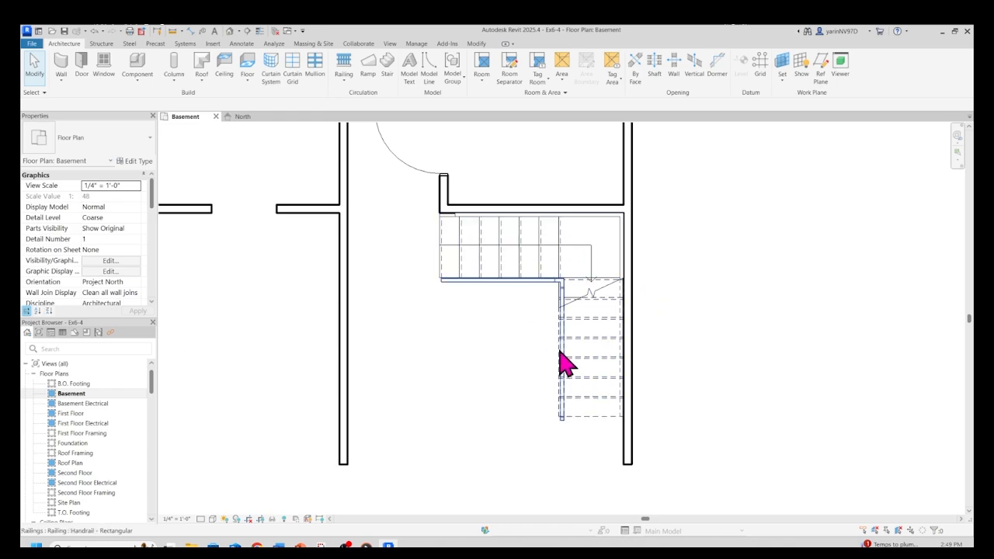
mouse_move(566, 365)
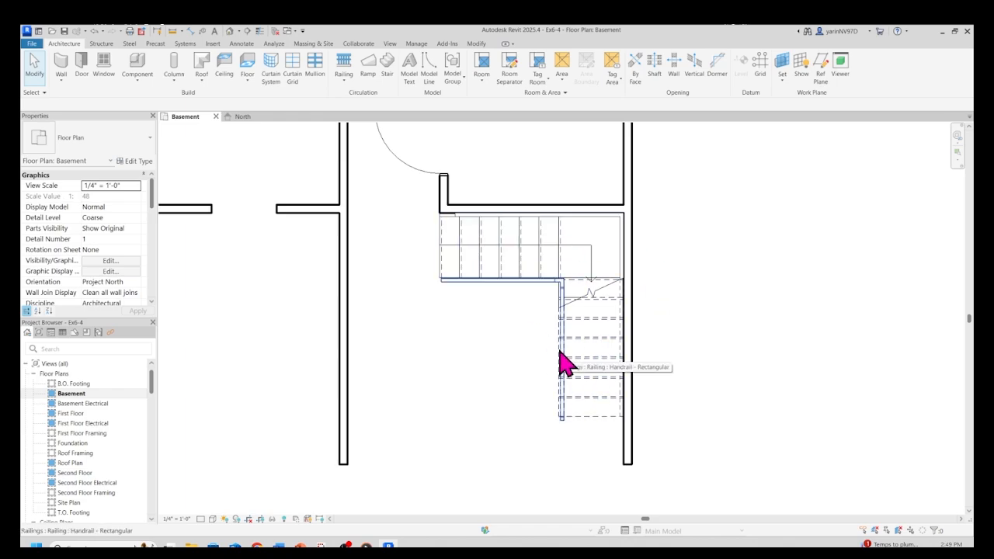